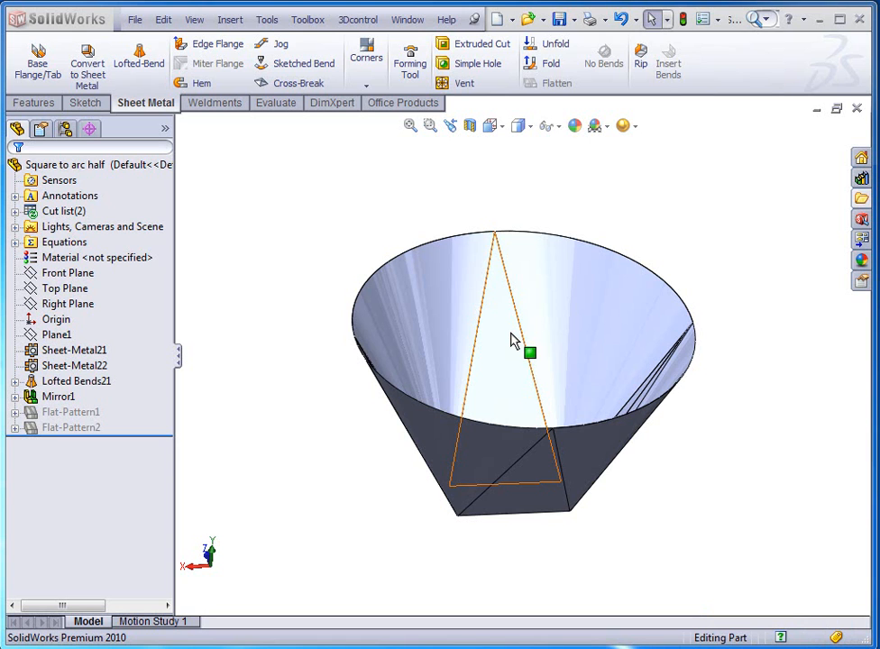
- Inspect the existing transition part, flattening and refolding it to view its bend lines
{"action": "left_click", "coordinate": [672, 261]}
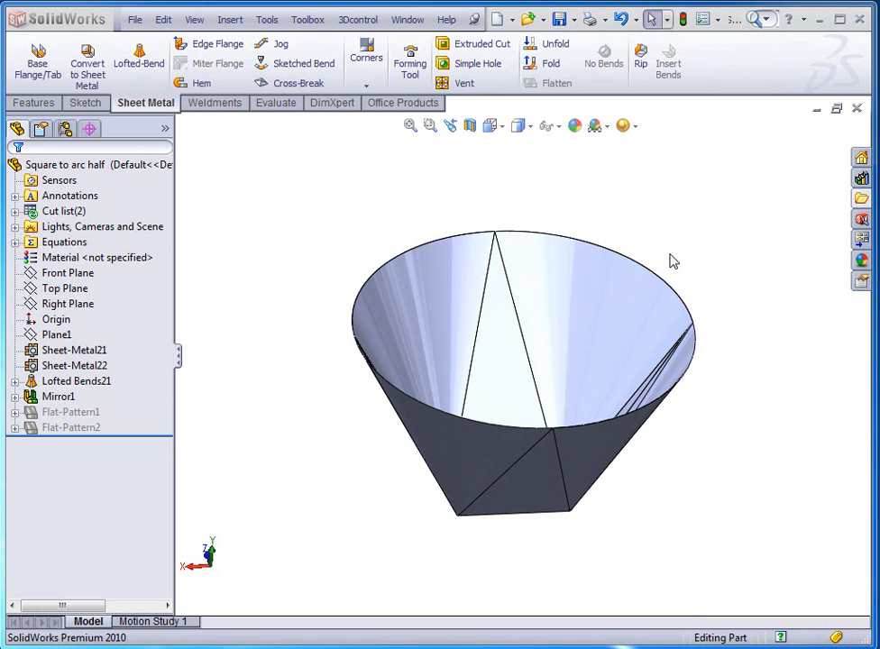
{"action": "left_click_drag", "start_coordinate": [671, 259], "coordinate": [658, 270]}
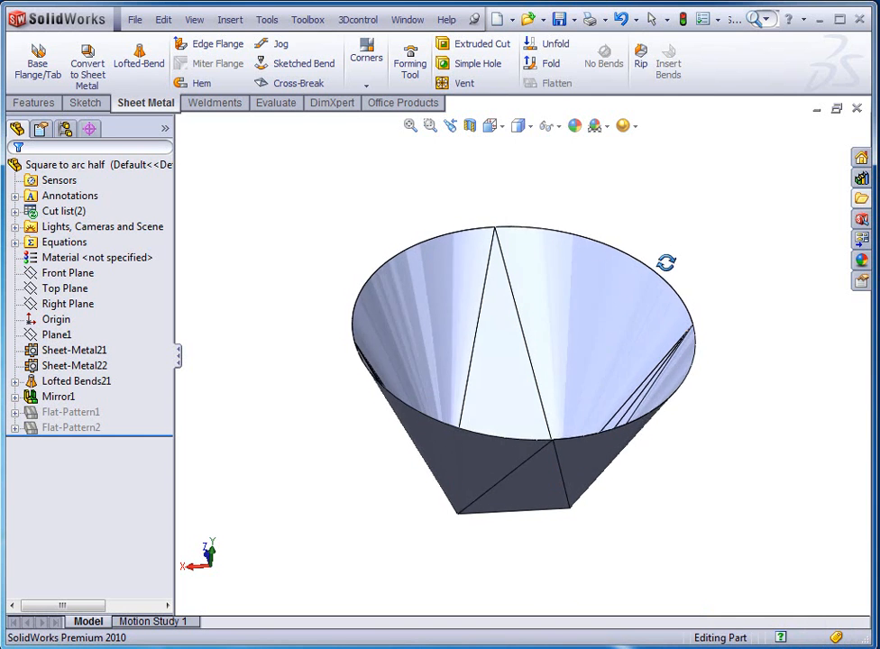
{"action": "left_click_drag", "start_coordinate": [527, 360], "coordinate": [526, 270]}
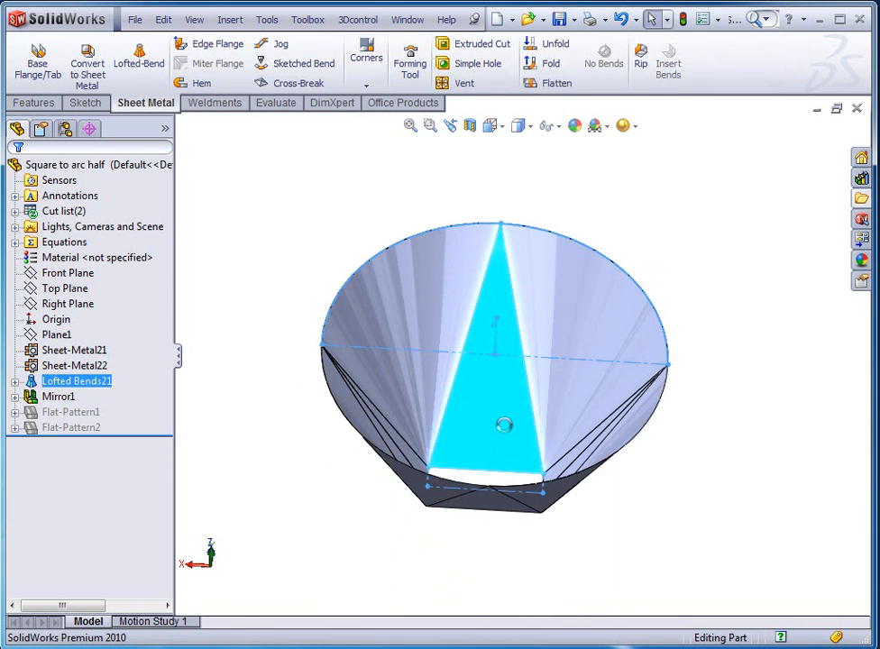
{"action": "left_click", "coordinate": [555, 63]}
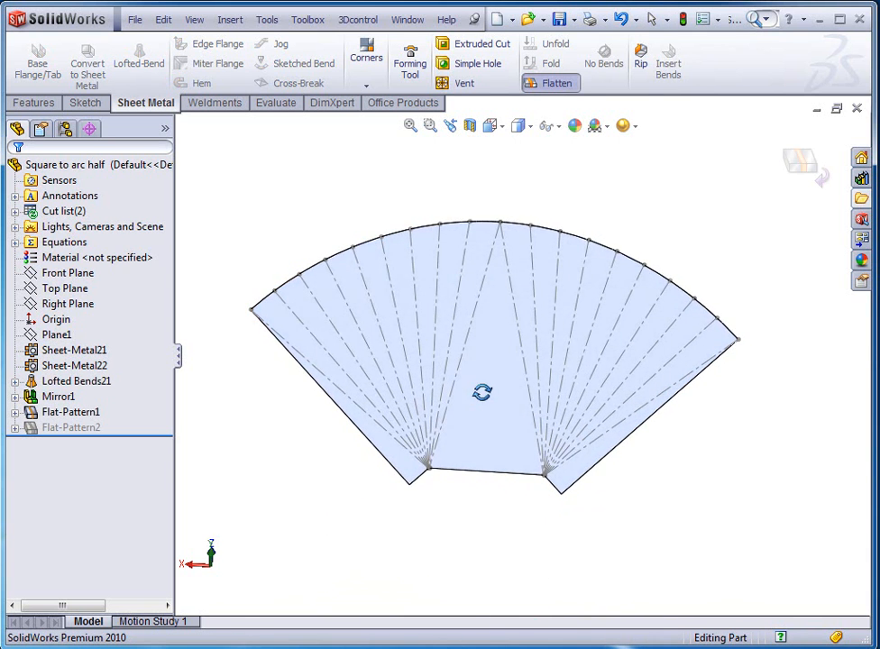
{"action": "left_click", "coordinate": [476, 425]}
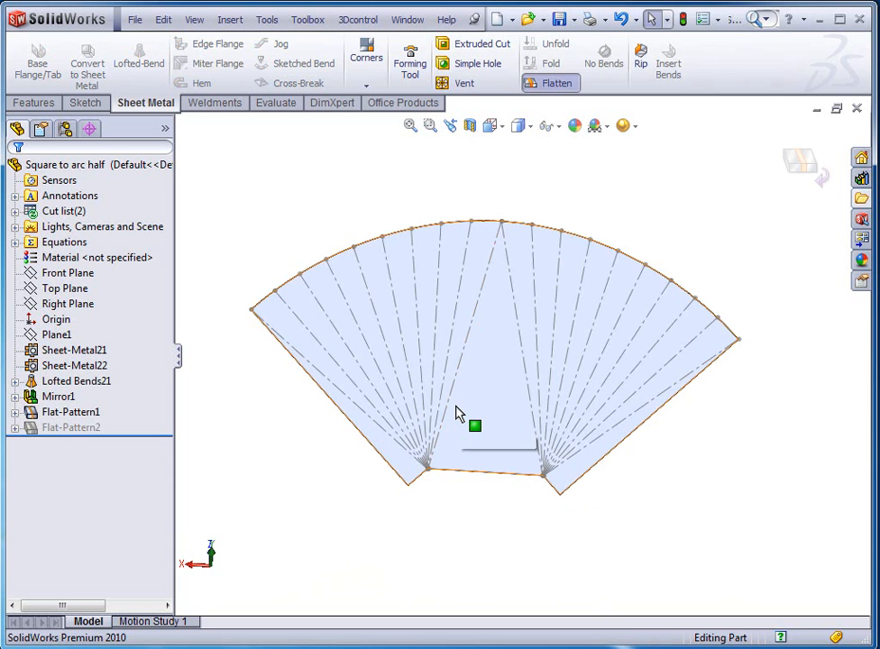
{"action": "mouse_move", "coordinate": [476, 426]}
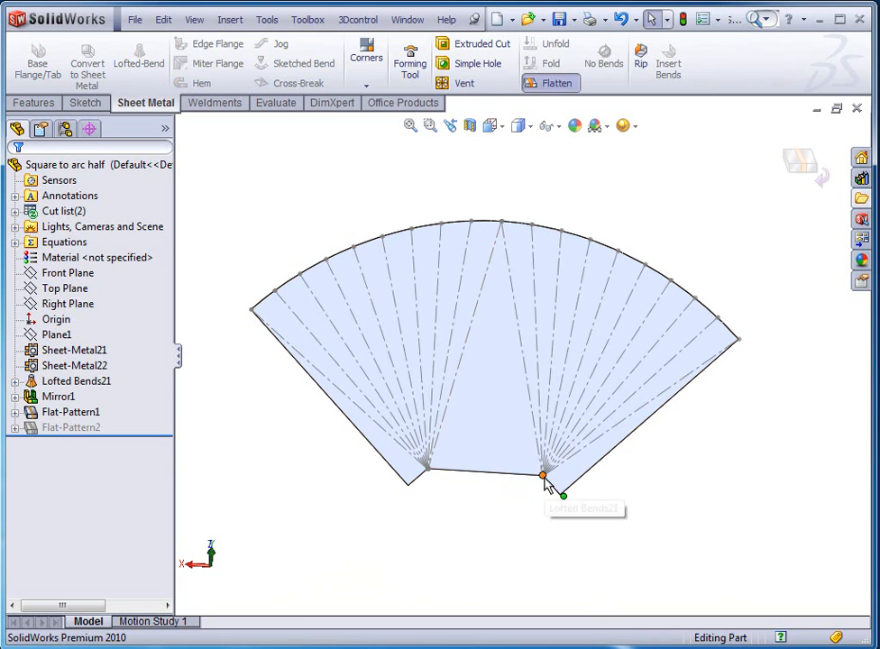
{"action": "mouse_move", "coordinate": [429, 470]}
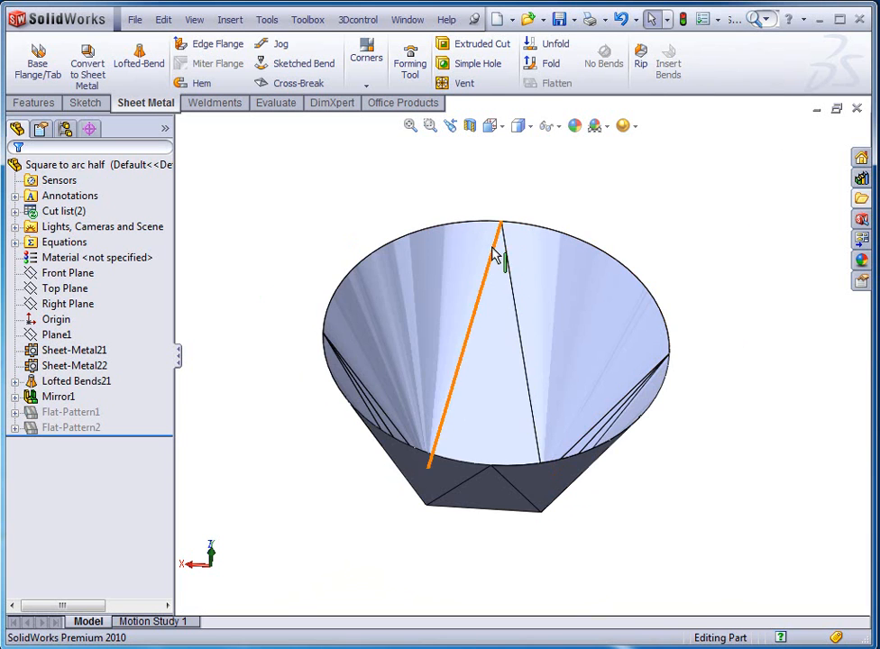
{"action": "left_click_drag", "start_coordinate": [496, 262], "coordinate": [509, 414]}
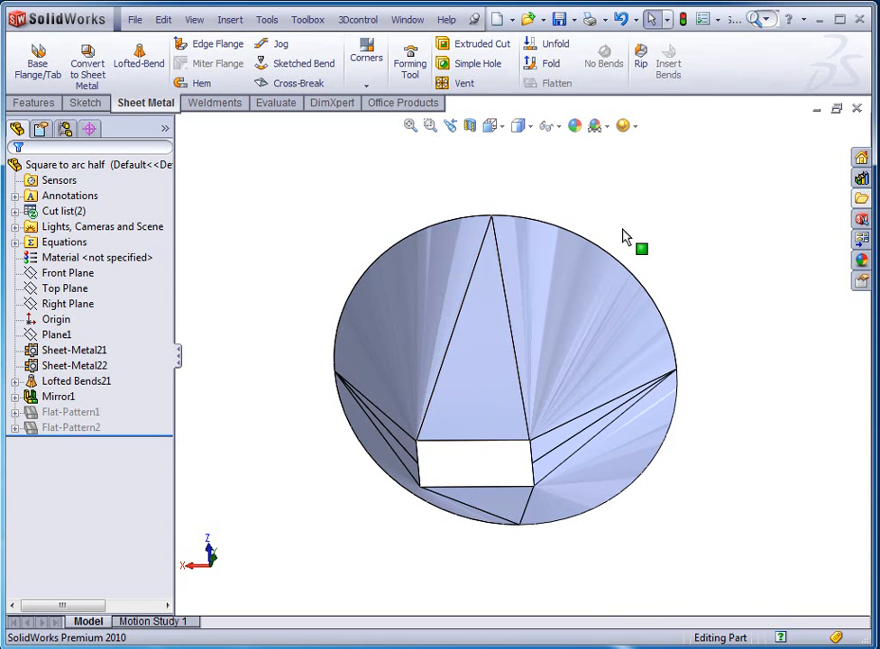
{"action": "mouse_move", "coordinate": [512, 49]}
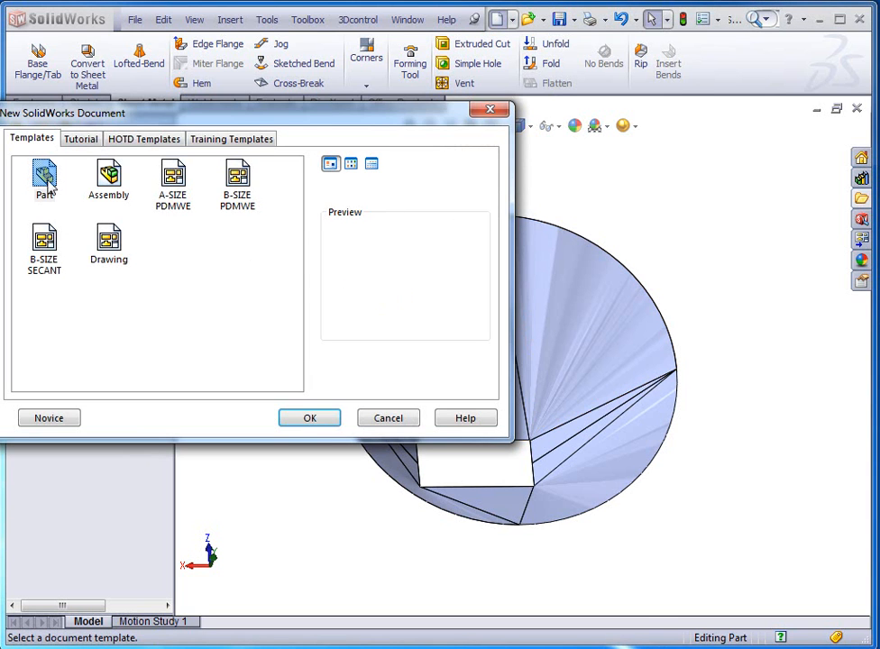
- Start a new part and sketch a corner rectangle dimensioned 20.000 wide by 4.500 tall
{"action": "left_click", "coordinate": [310, 419]}
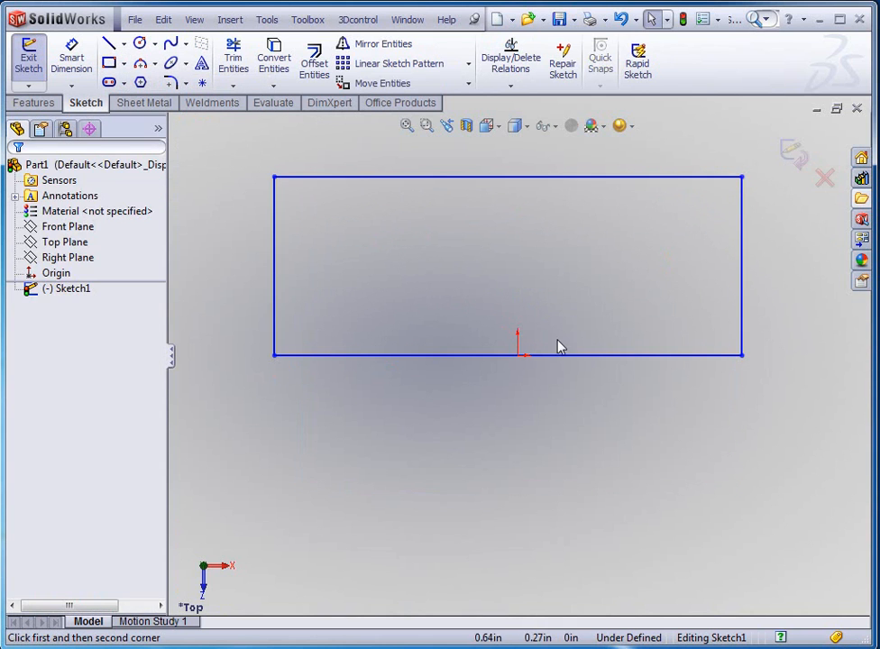
{"action": "left_click", "coordinate": [508, 353]}
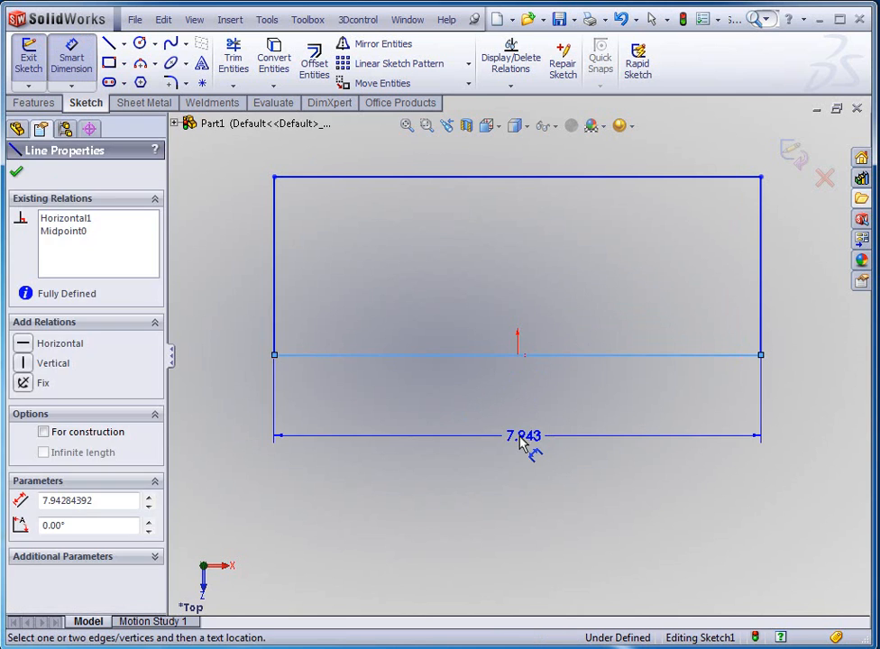
{"action": "left_click", "coordinate": [523, 434]}
{"action": "type", "text": "4"}
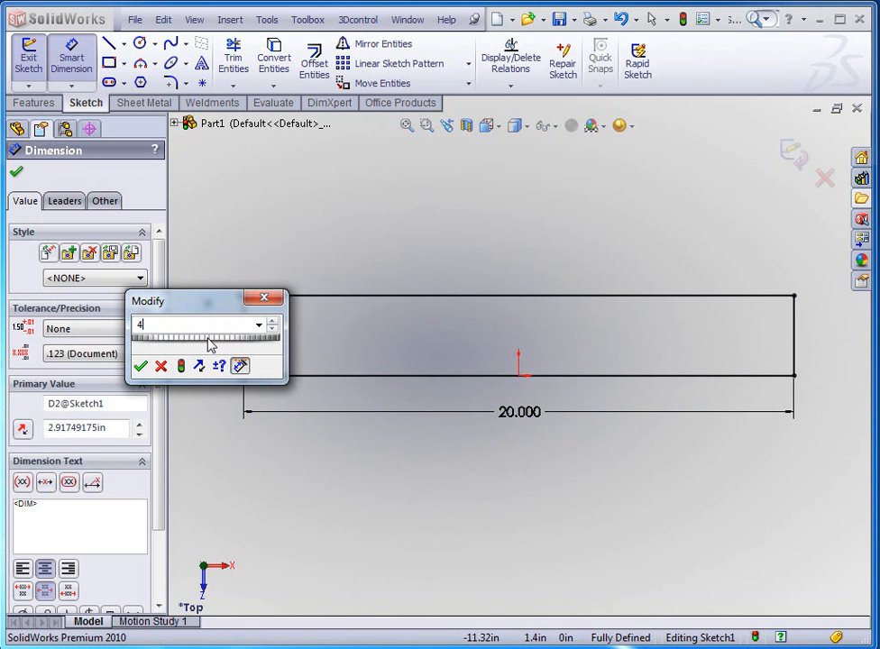
{"action": "type", "text": ".5"}
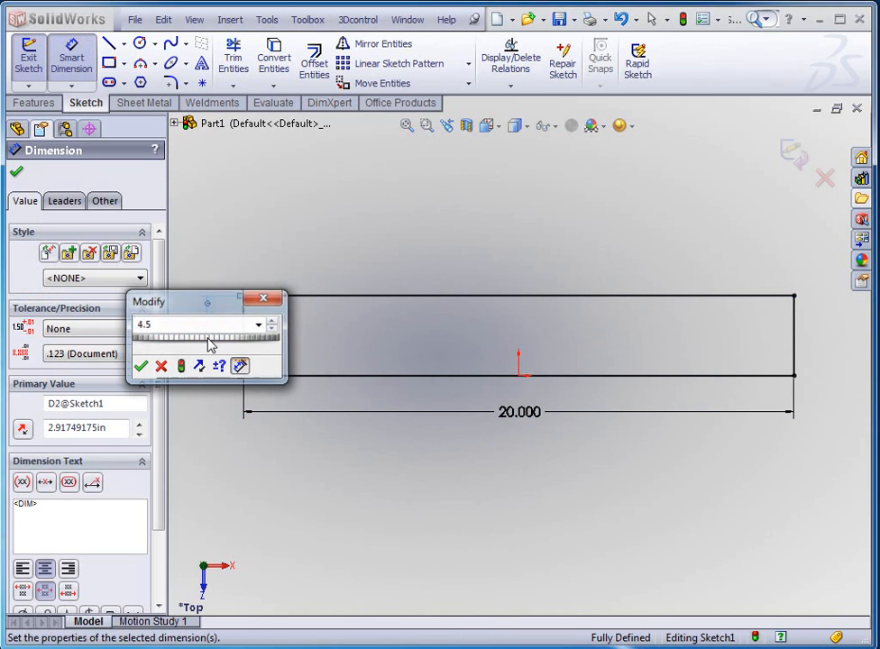
{"action": "left_click", "coordinate": [141, 365]}
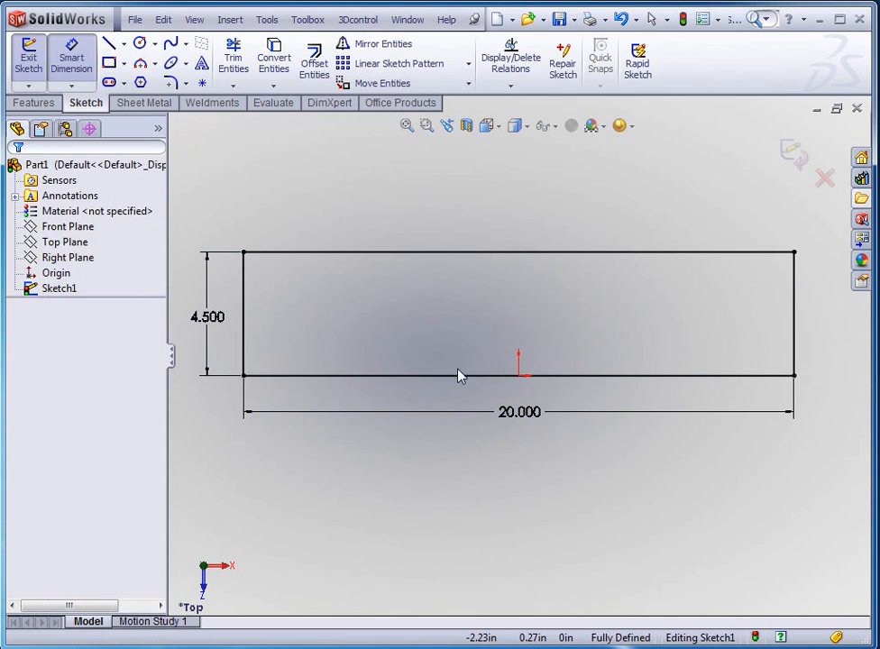
- Make the rectangle's bottom edge a construction line
{"action": "left_click", "coordinate": [459, 375]}
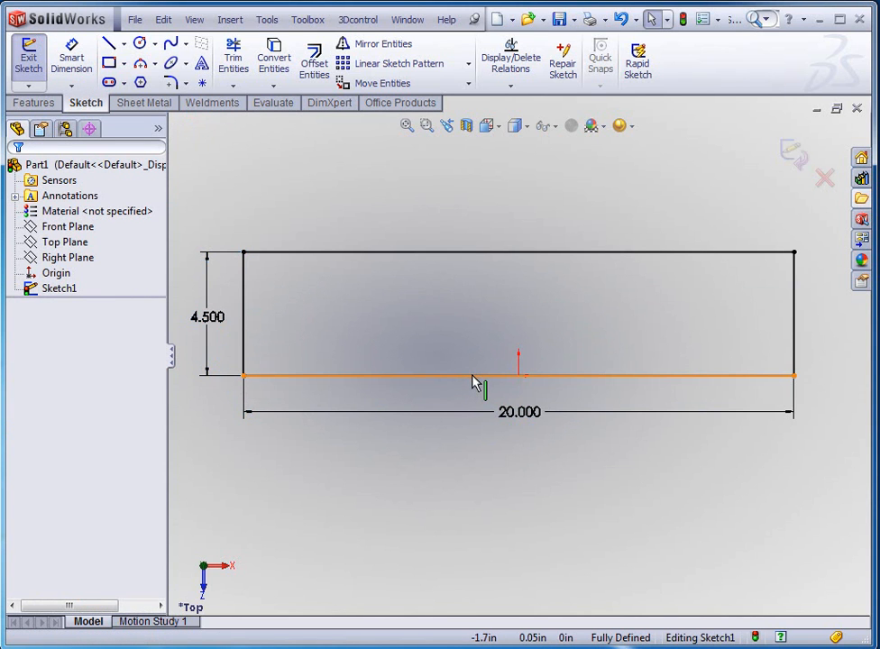
{"action": "left_click", "coordinate": [490, 373]}
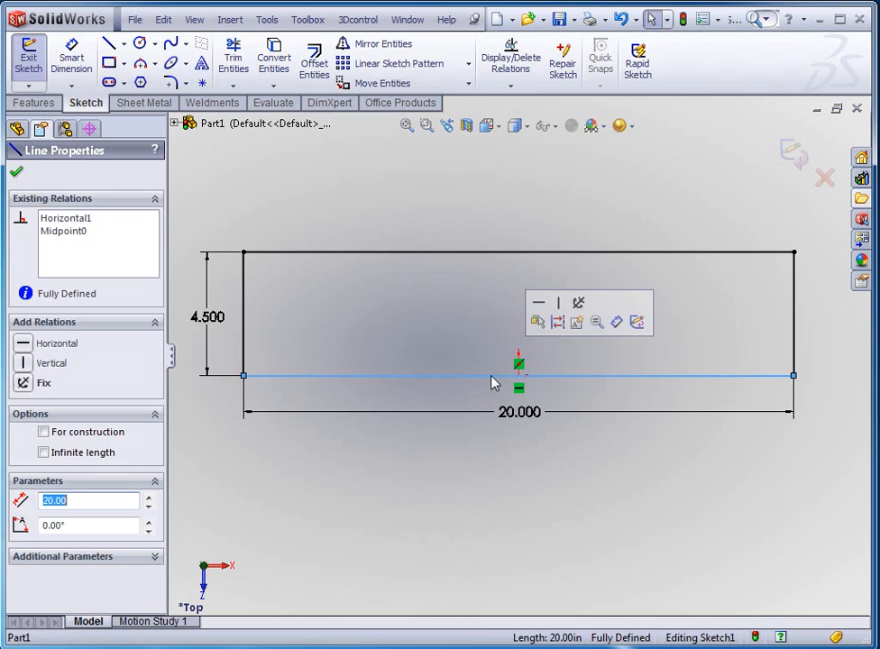
{"action": "left_click", "coordinate": [16, 171]}
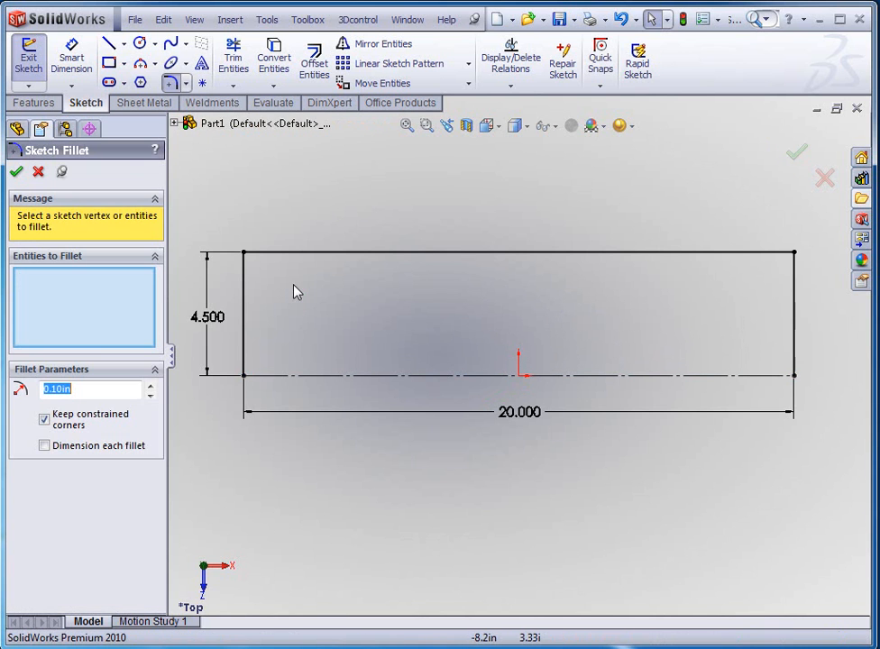
- Add R.100 sketch fillets to the rectangle's two top corners
{"action": "left_click", "coordinate": [243, 254]}
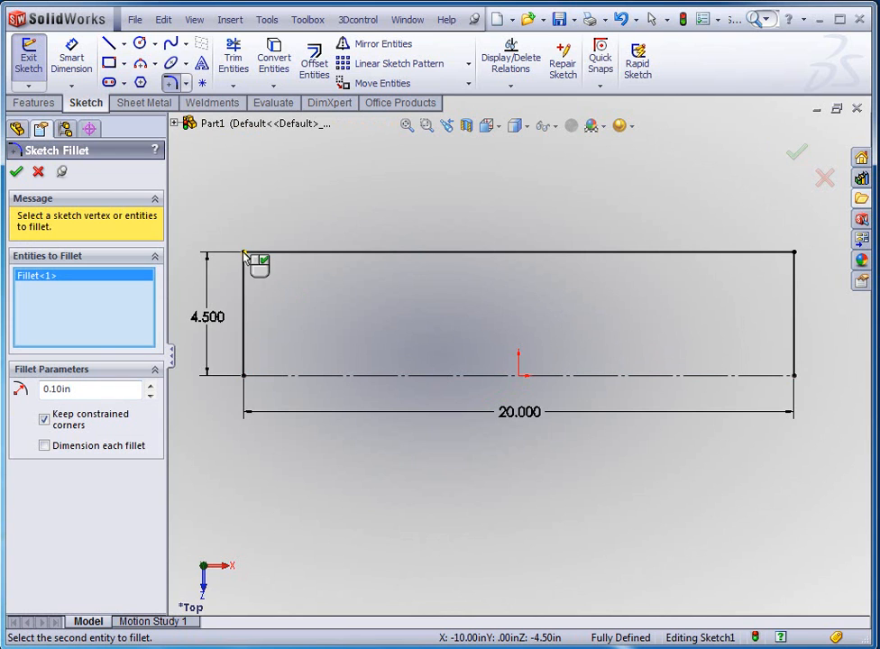
{"action": "mouse_move", "coordinate": [299, 313]}
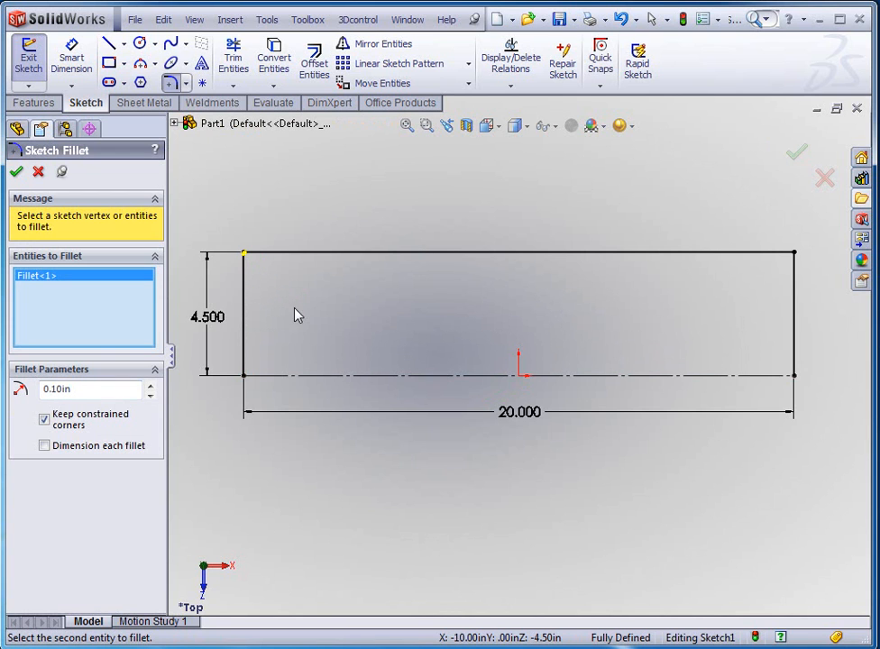
{"action": "left_click", "coordinate": [793, 252]}
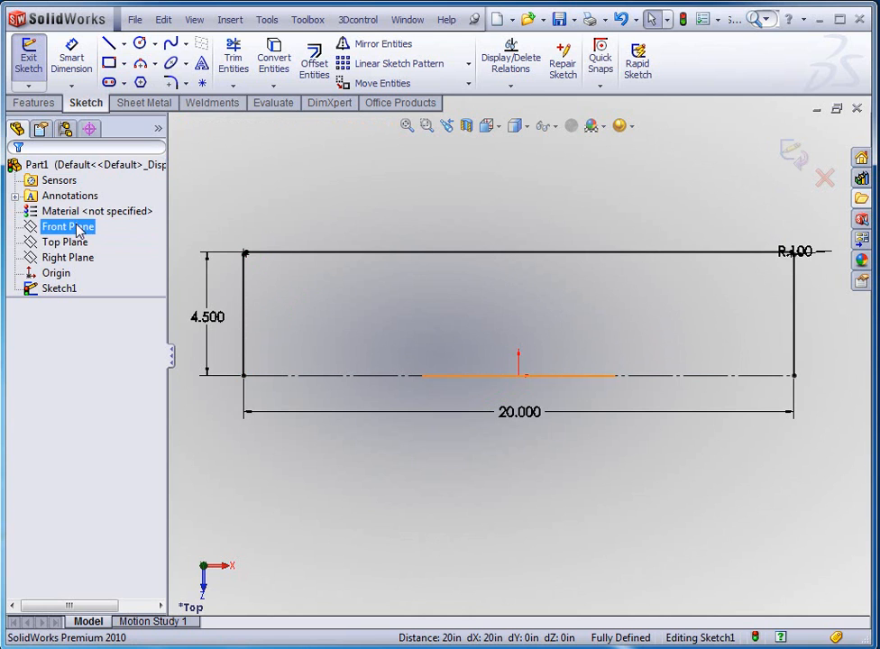
{"action": "left_click", "coordinate": [424, 212]}
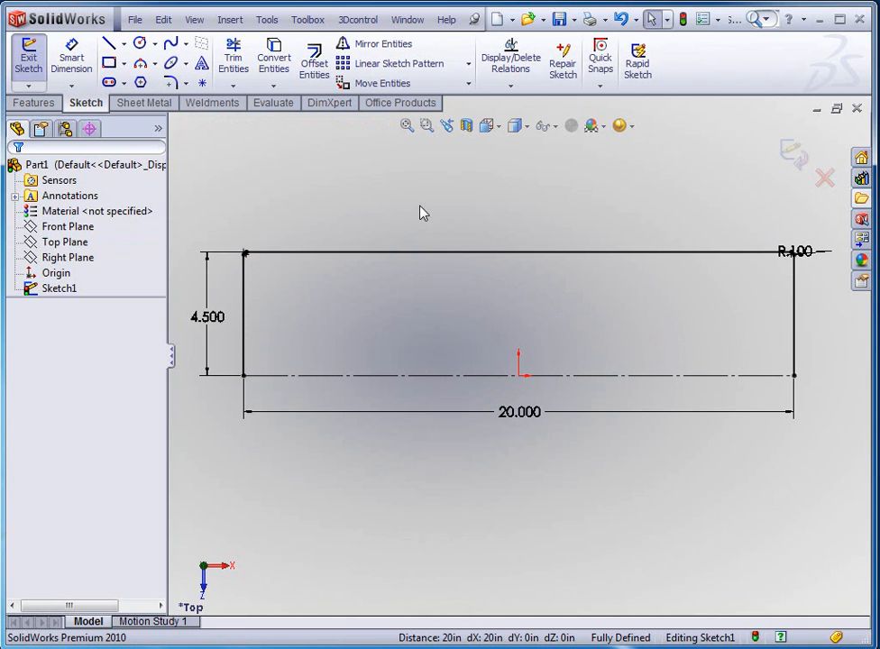
{"action": "mouse_move", "coordinate": [504, 256]}
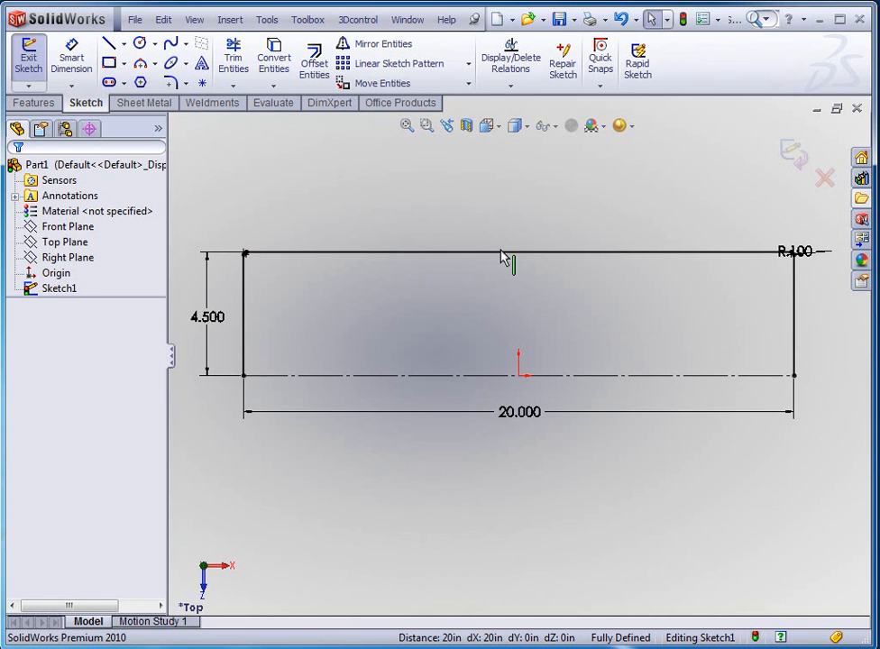
{"action": "mouse_move", "coordinate": [454, 337]}
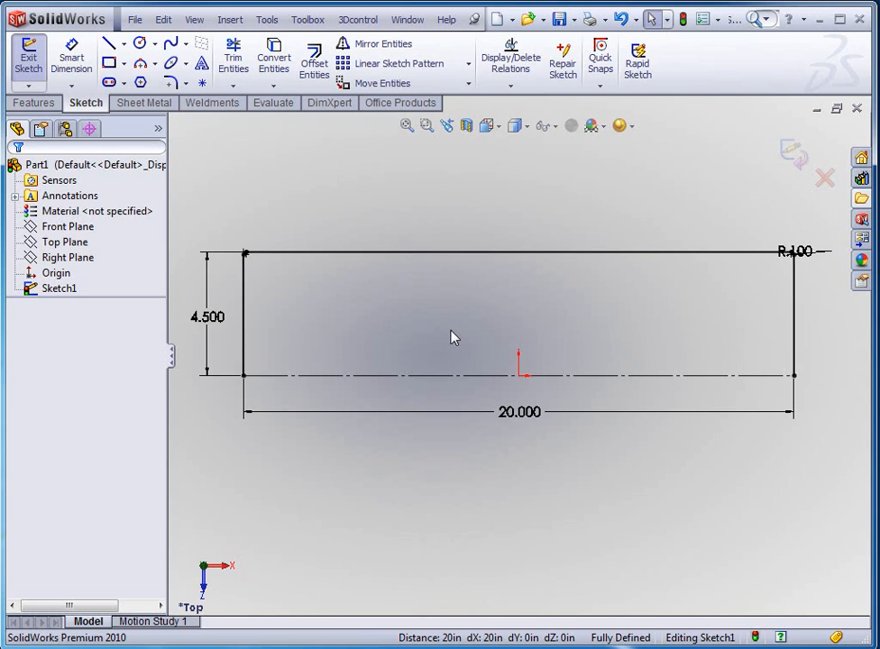
{"action": "mouse_move", "coordinate": [377, 303]}
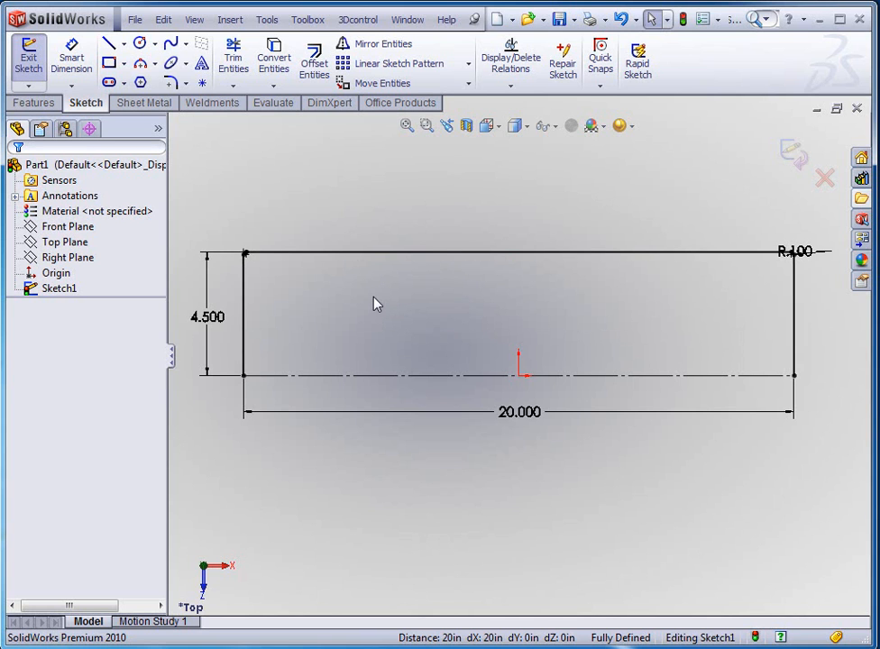
{"action": "mouse_move", "coordinate": [390, 308]}
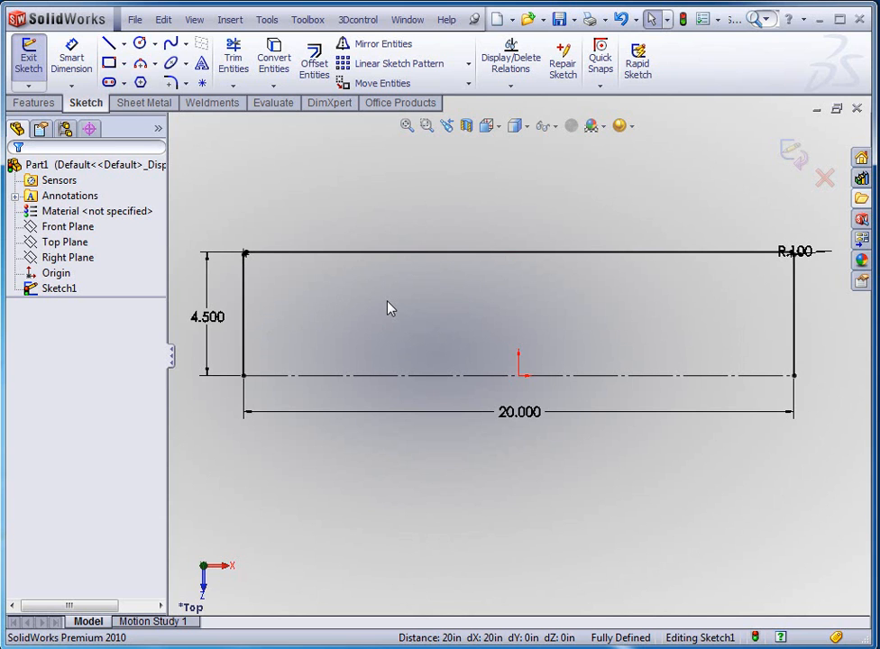
{"action": "mouse_move", "coordinate": [280, 312]}
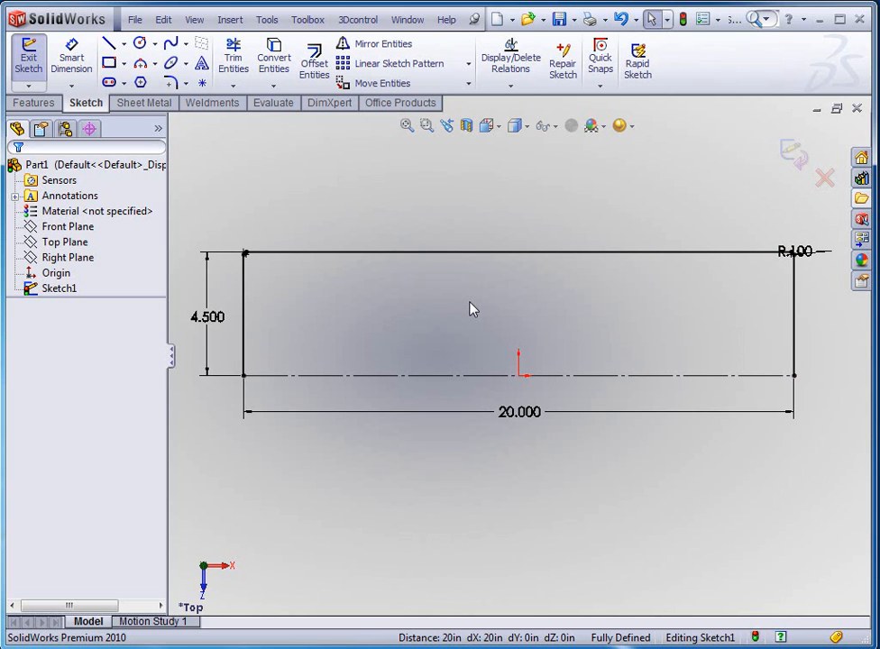
{"action": "mouse_move", "coordinate": [426, 310]}
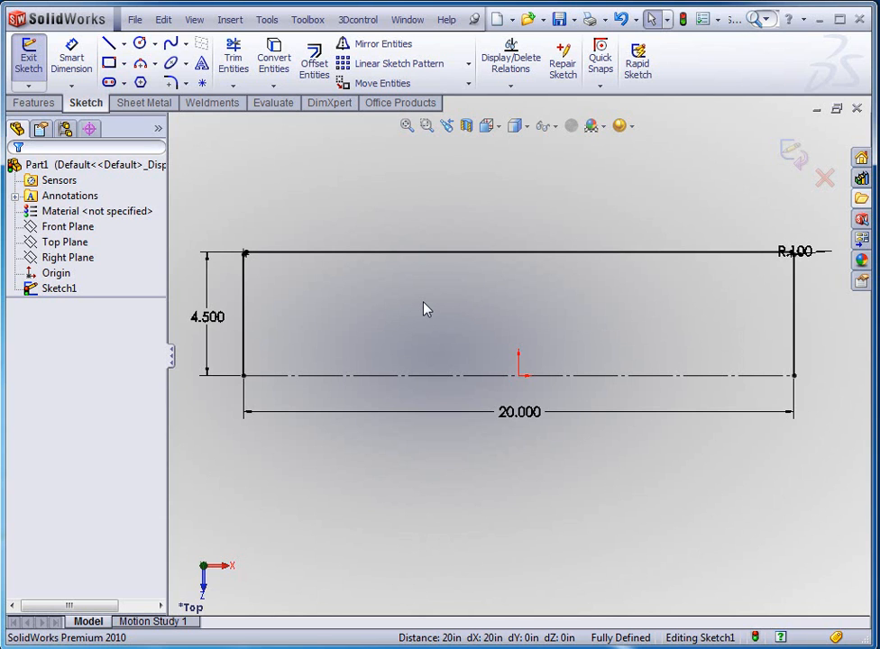
{"action": "mouse_move", "coordinate": [584, 186]}
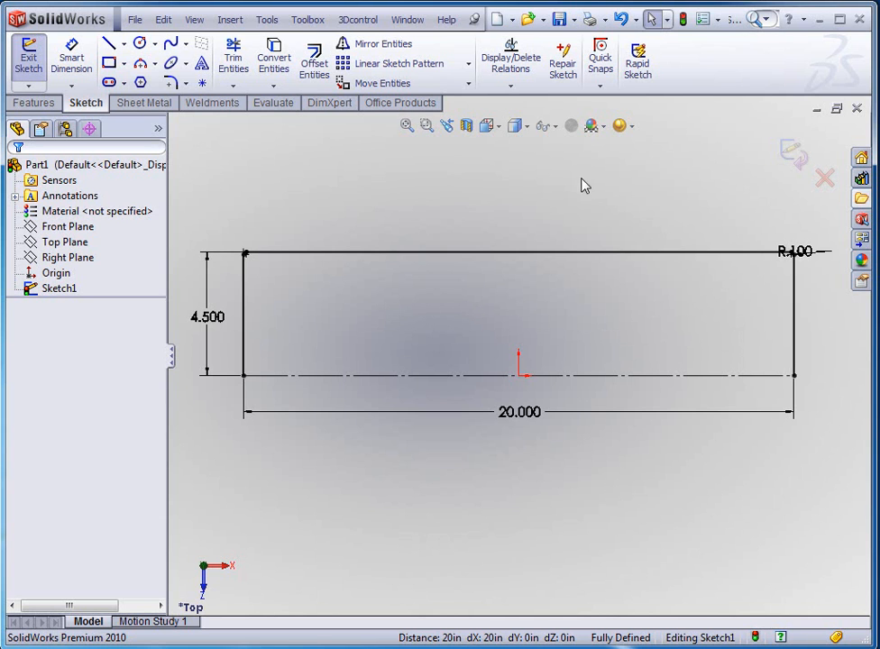
- Close the sketch and add reference plane Plane1 offset above the Top Plane
{"action": "left_click", "coordinate": [144, 101]}
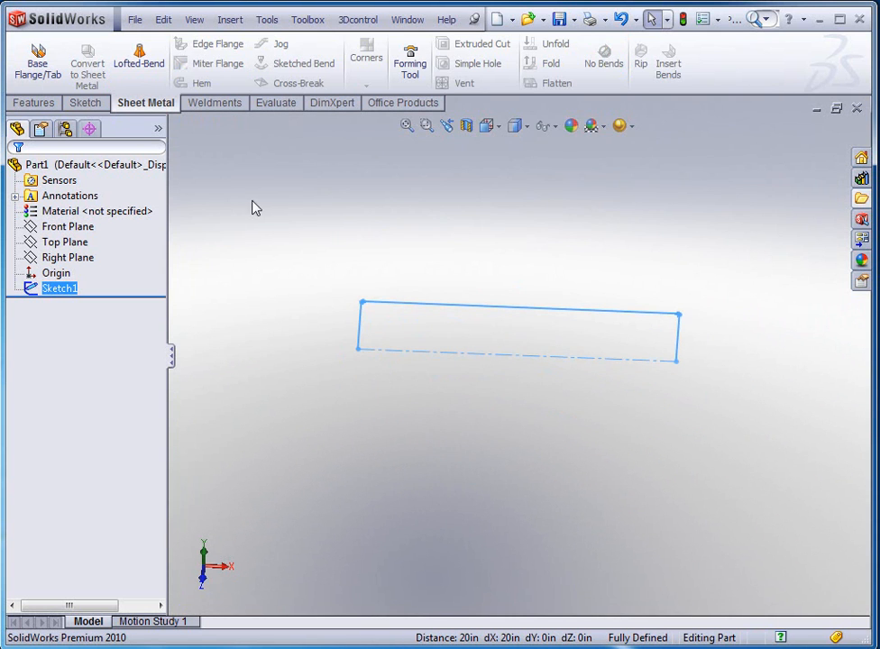
{"action": "left_click", "coordinate": [591, 127]}
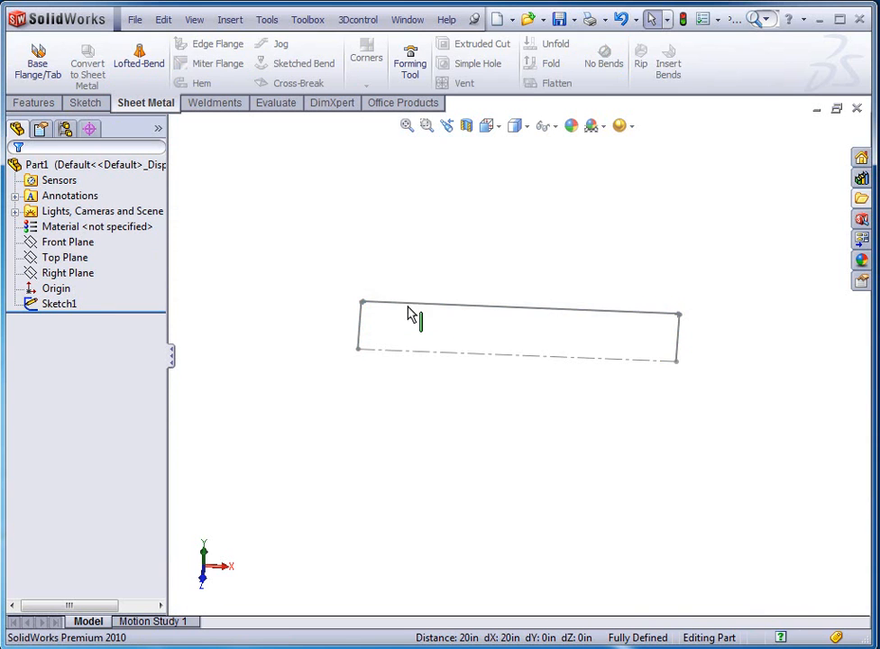
{"action": "left_click", "coordinate": [50, 255]}
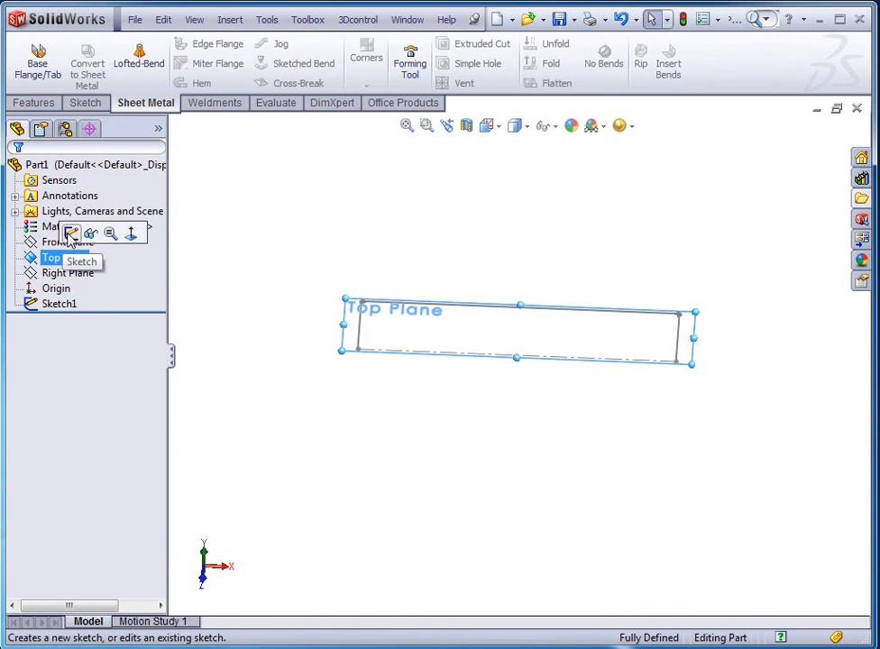
{"action": "left_click", "coordinate": [32, 100]}
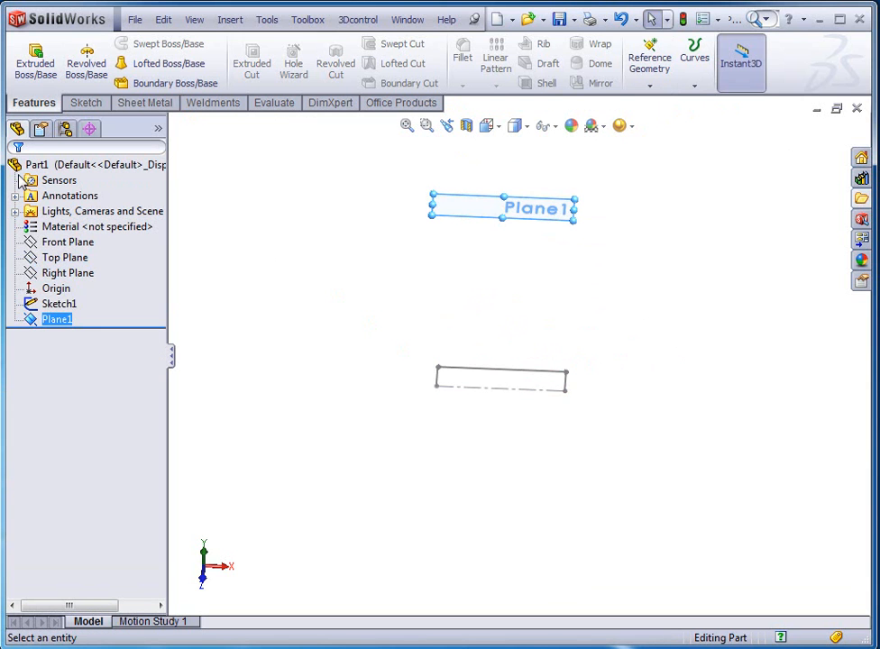
- Begin Sketch2 on Plane1 with the Centerpoint Arc tool for the large arc
{"action": "left_click", "coordinate": [58, 319]}
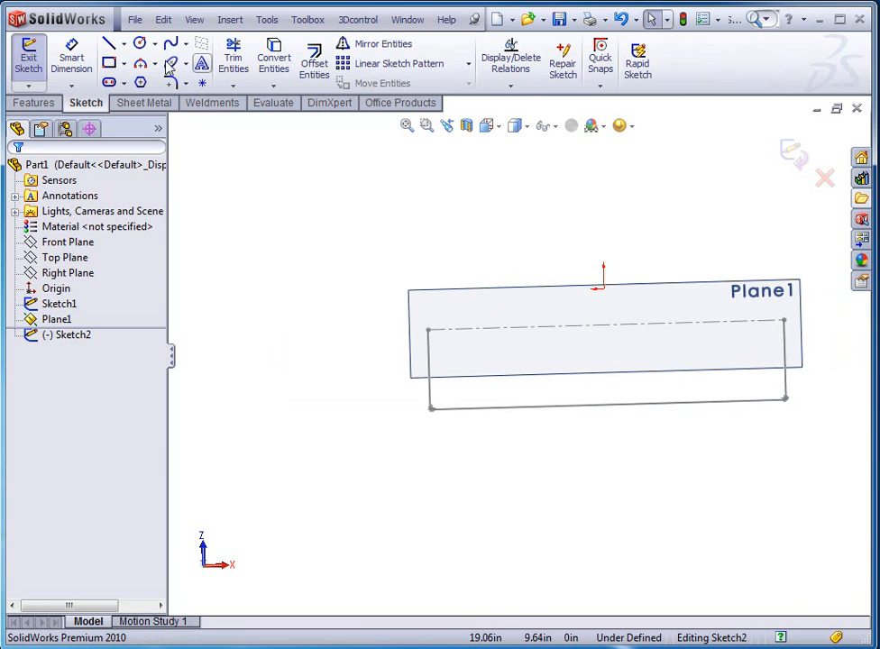
{"action": "left_click", "coordinate": [141, 63]}
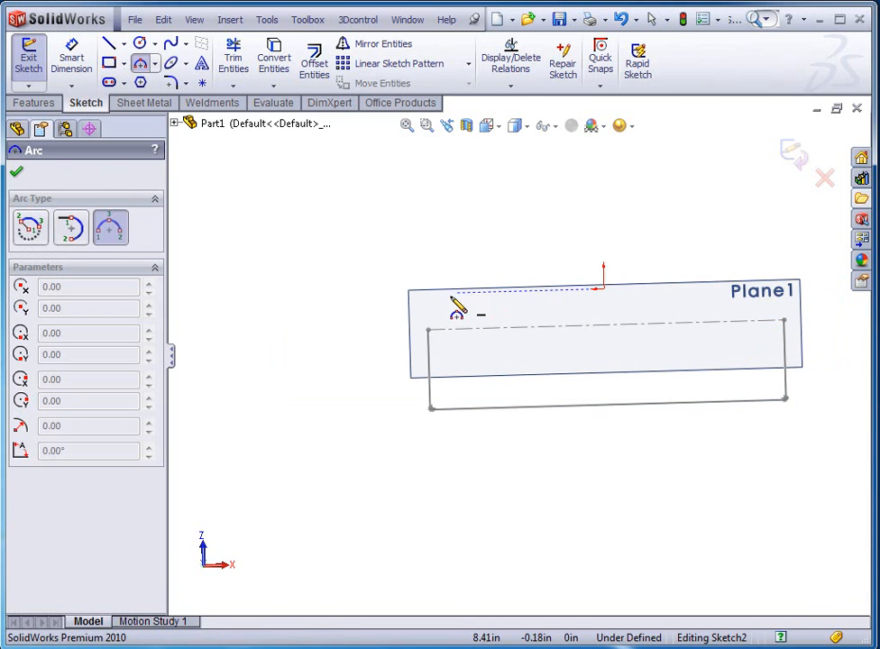
{"action": "mouse_move", "coordinate": [339, 310]}
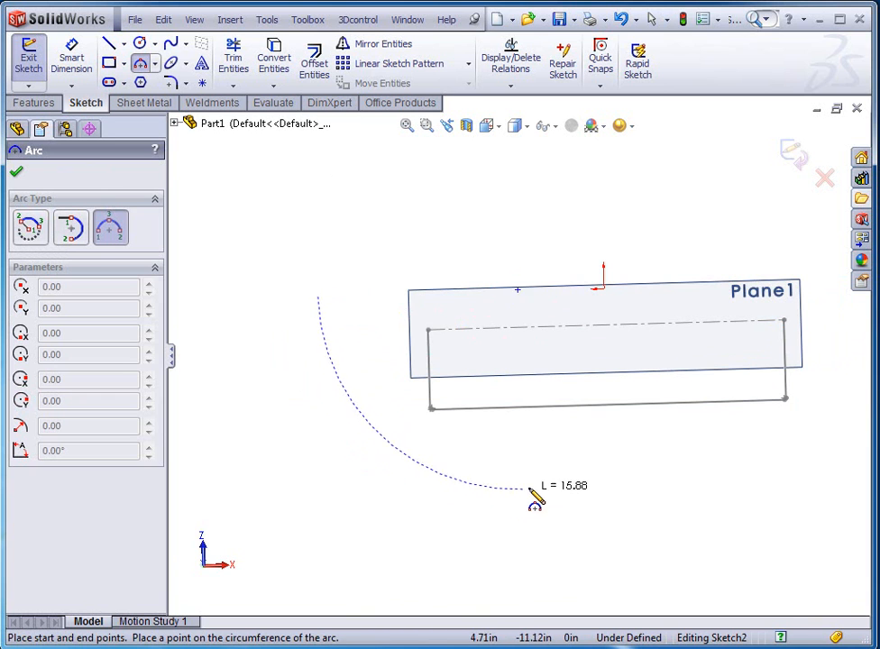
{"action": "mouse_move", "coordinate": [541, 503]}
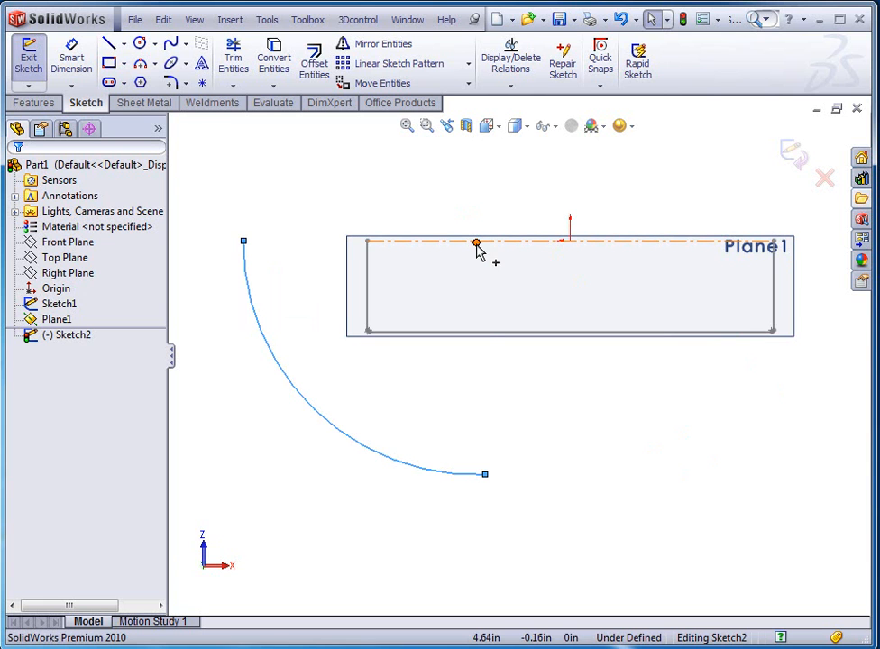
{"action": "mouse_move", "coordinate": [570, 243]}
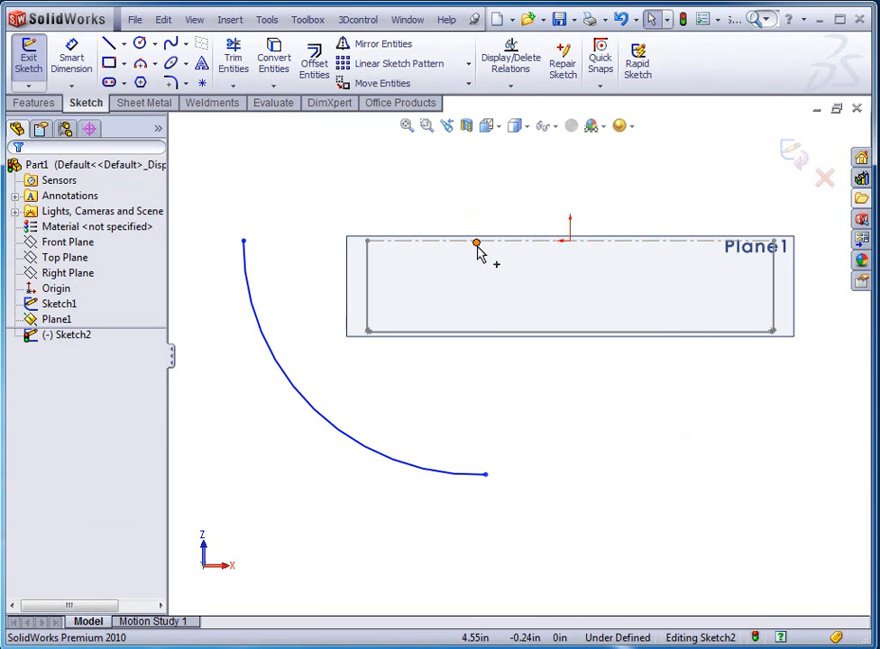
- Add a Horizontal relation tying the arc centre to the origin
{"action": "left_click", "coordinate": [569, 242]}
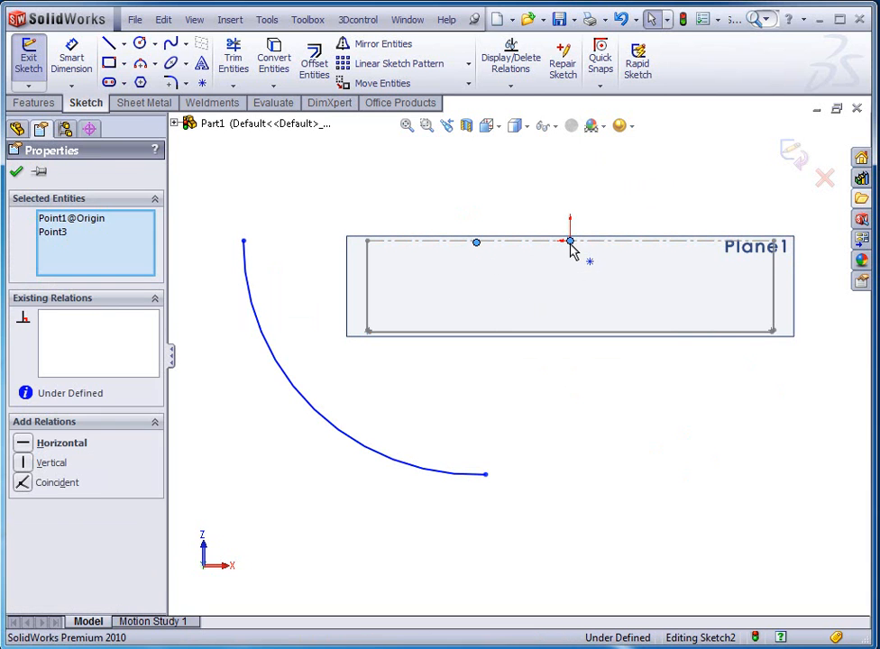
{"action": "left_click", "coordinate": [56, 444]}
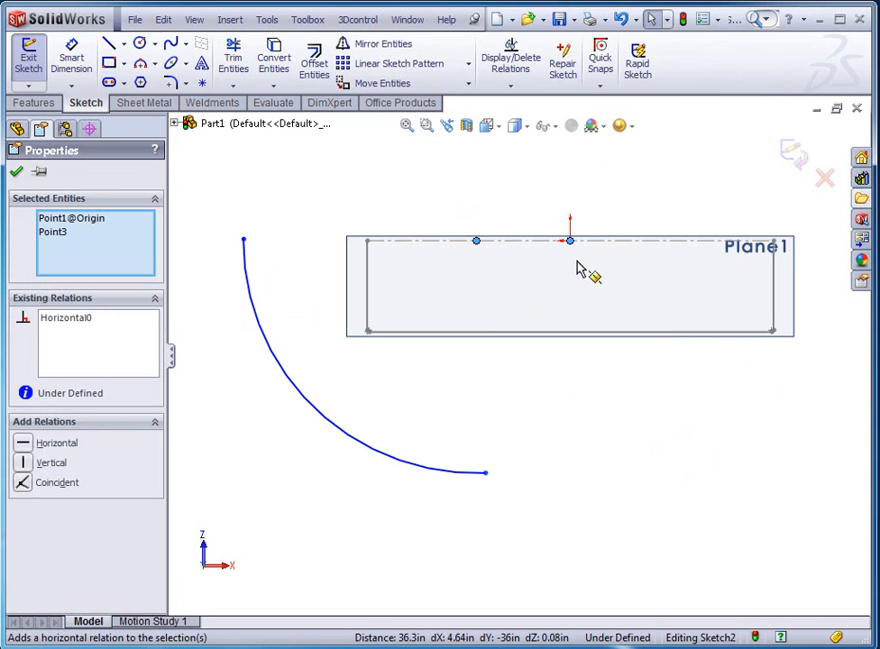
{"action": "mouse_move", "coordinate": [505, 429]}
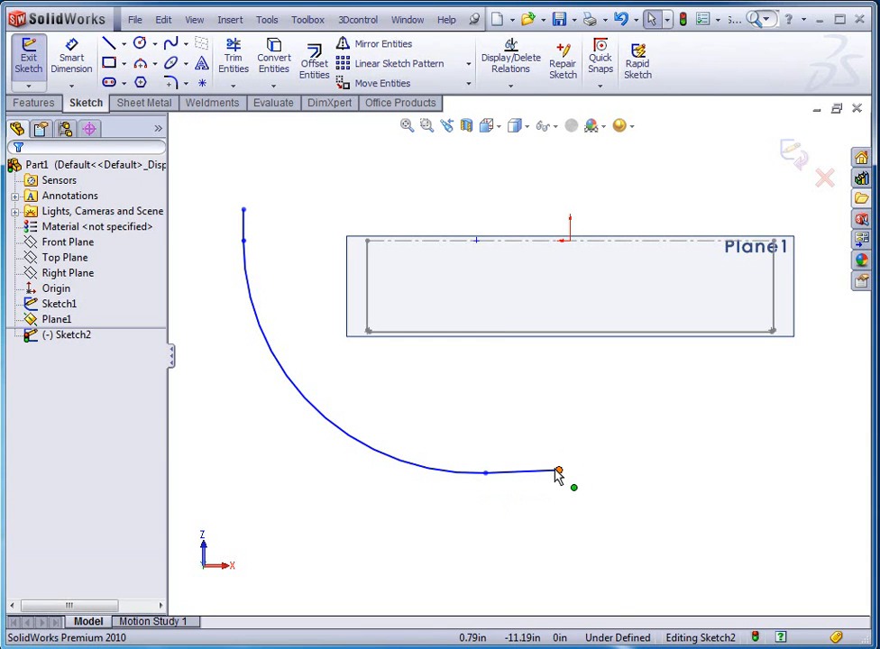
- Add a Vertical relation between the origin and the line's end point
{"action": "left_click", "coordinate": [570, 242]}
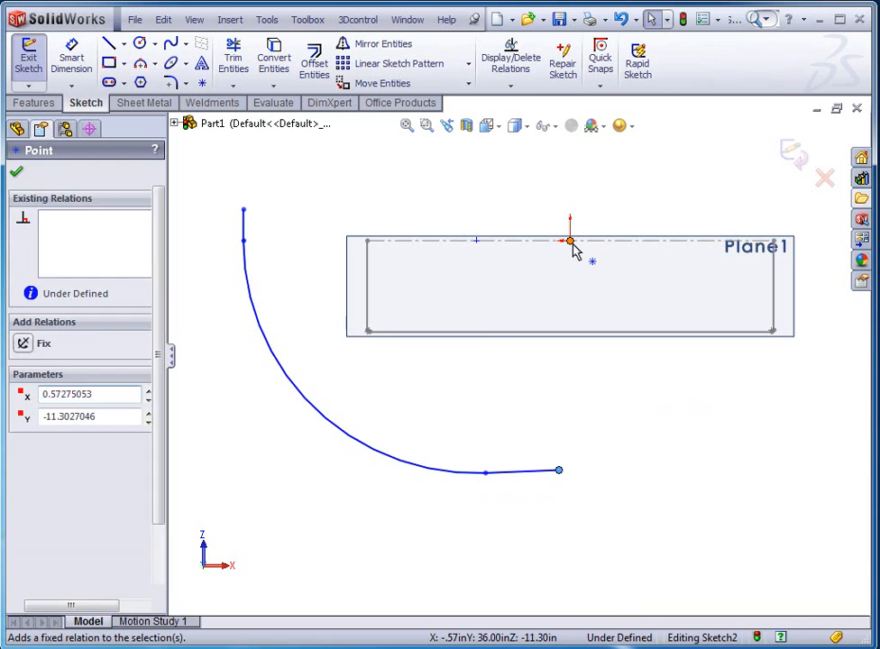
{"action": "left_click", "coordinate": [569, 242]}
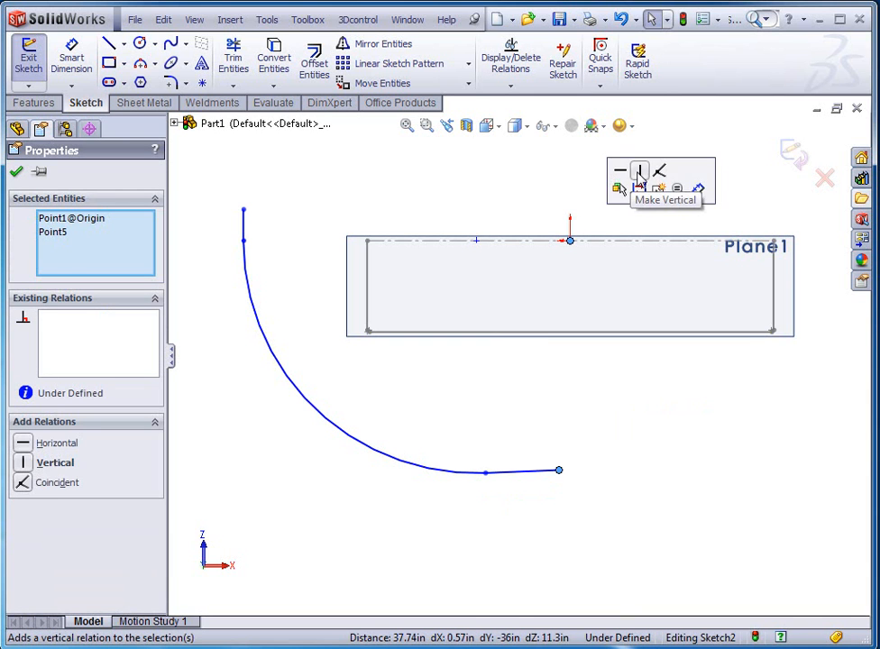
{"action": "left_click", "coordinate": [640, 173]}
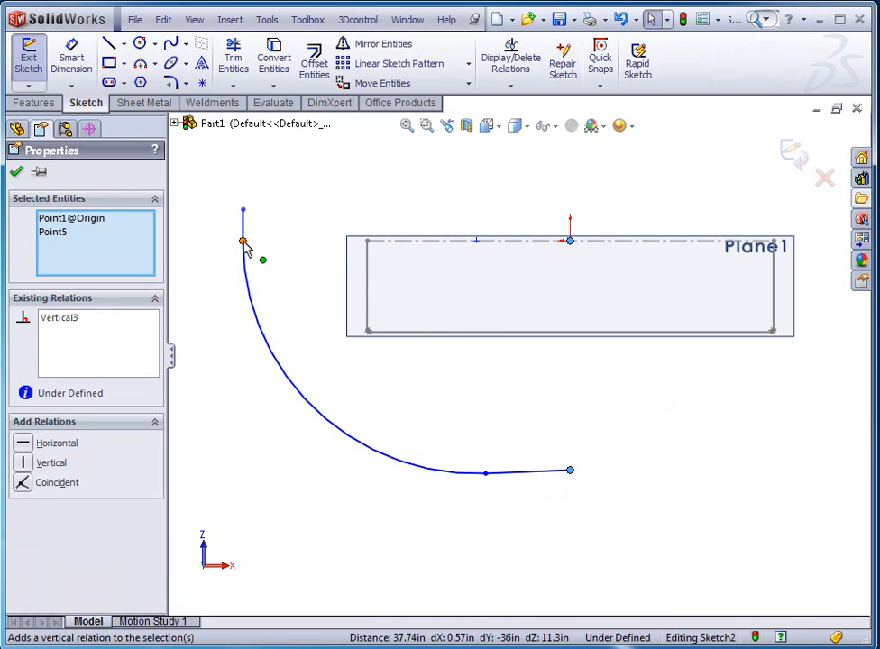
- Dimension the arc radius R30.000 and both short end lines 0.500
{"action": "left_click", "coordinate": [569, 241]}
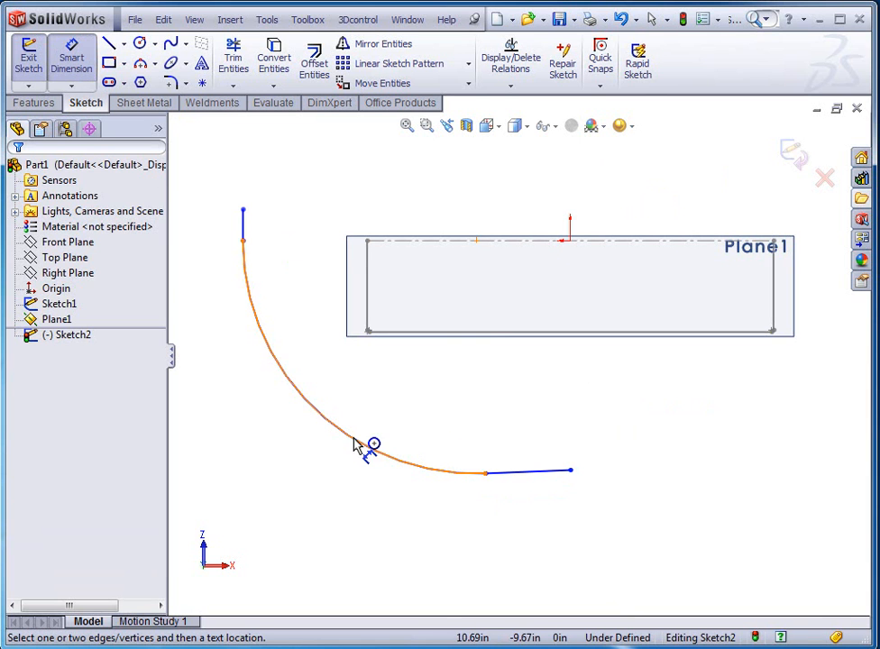
{"action": "left_click", "coordinate": [359, 443]}
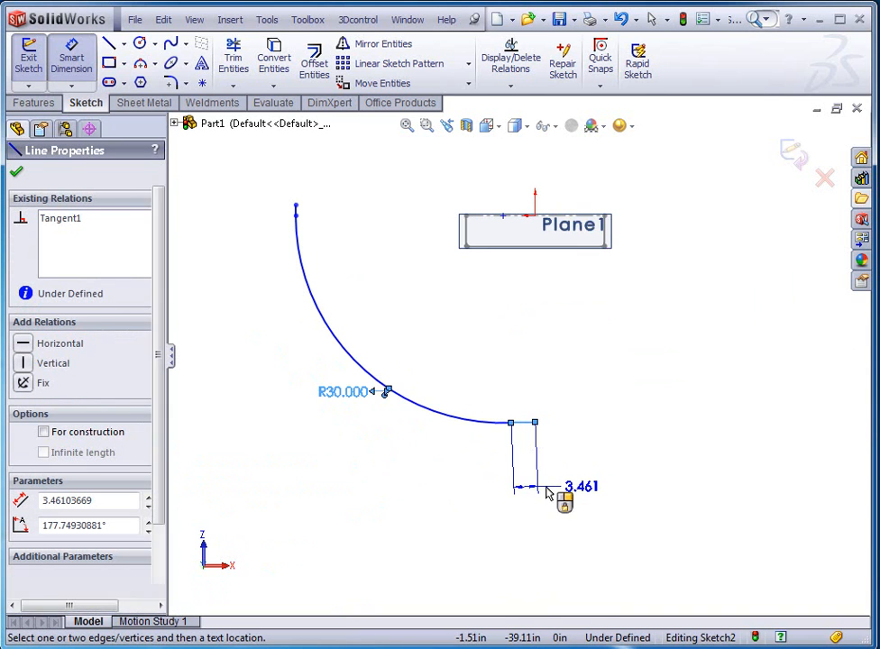
{"action": "left_click", "coordinate": [541, 490]}
{"action": "type", "text": ".5"}
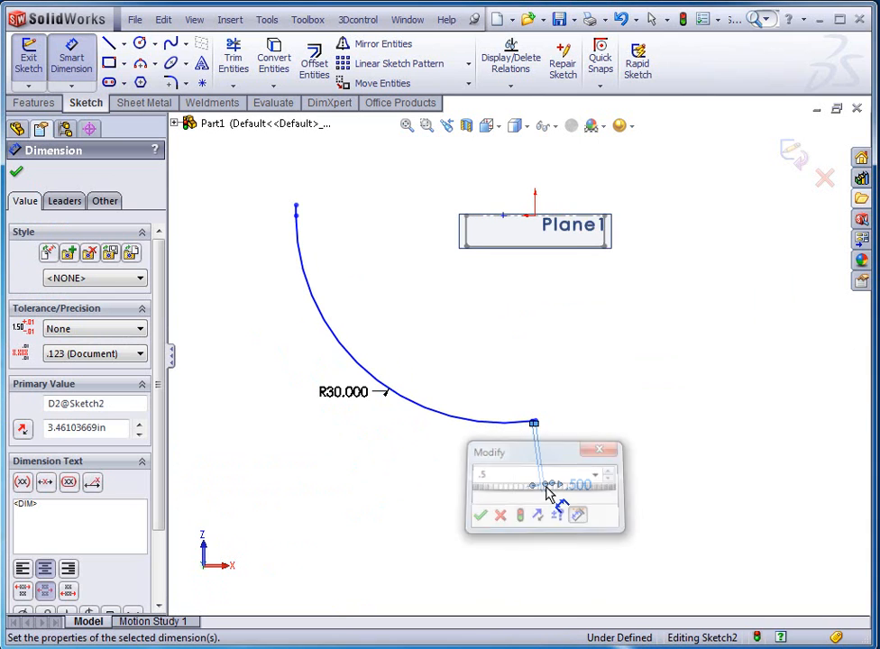
{"action": "left_click", "coordinate": [479, 515]}
{"action": "type", "text": ".5"}
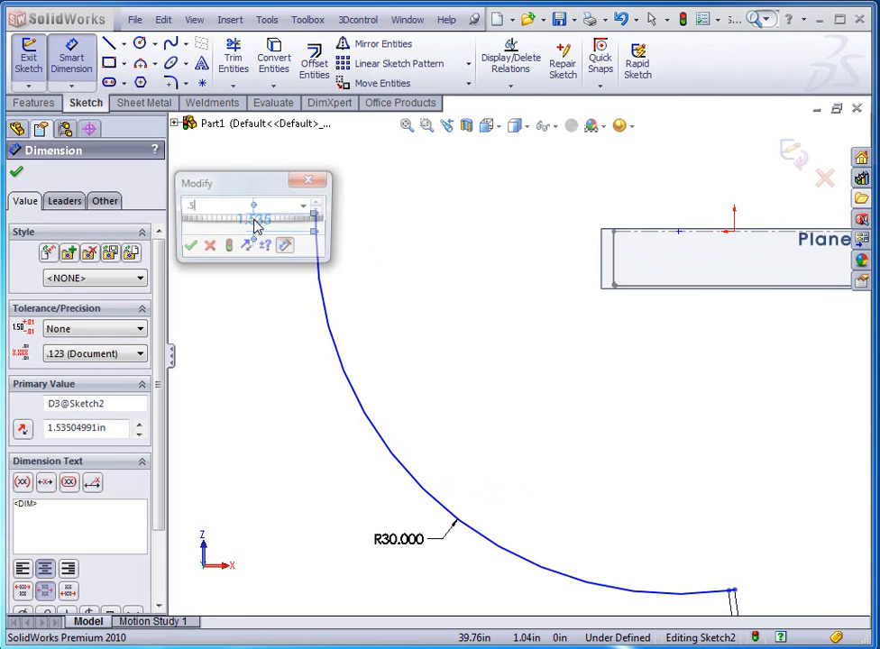
{"action": "left_click", "coordinate": [191, 245]}
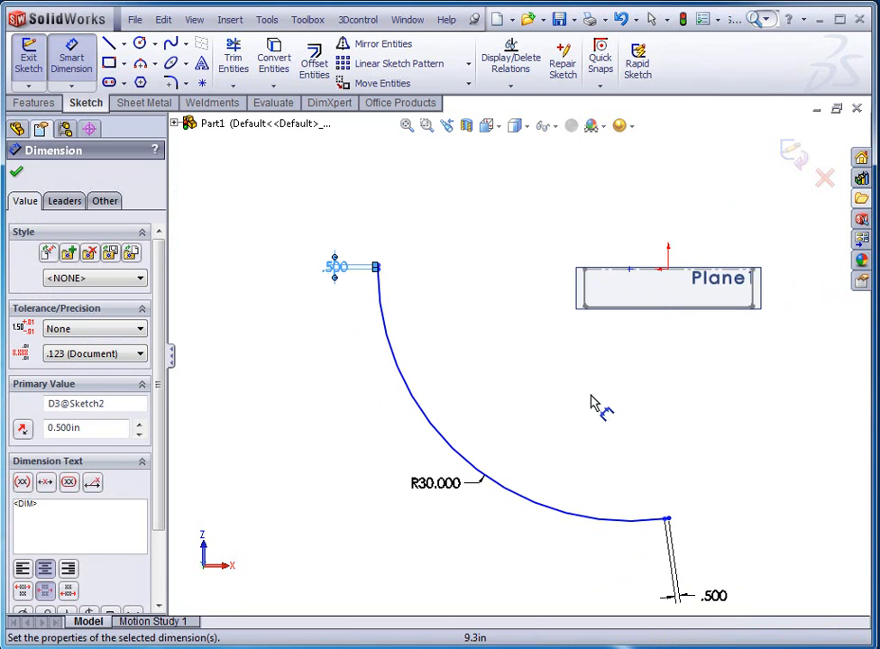
{"action": "mouse_move", "coordinate": [577, 400]}
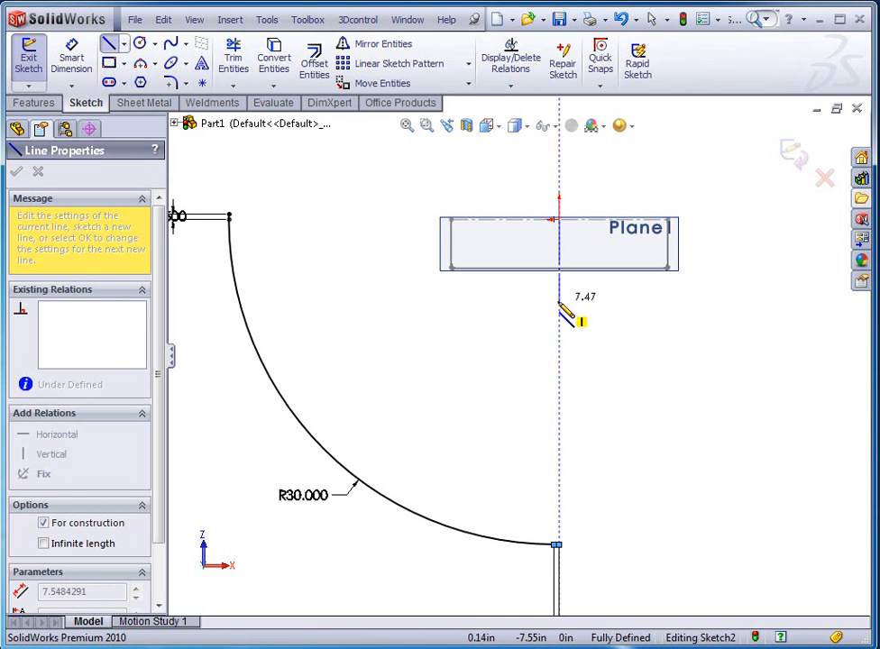
- Mirror the arc and its end lines across a vertical construction centreline through the origin
{"action": "left_click", "coordinate": [16, 171]}
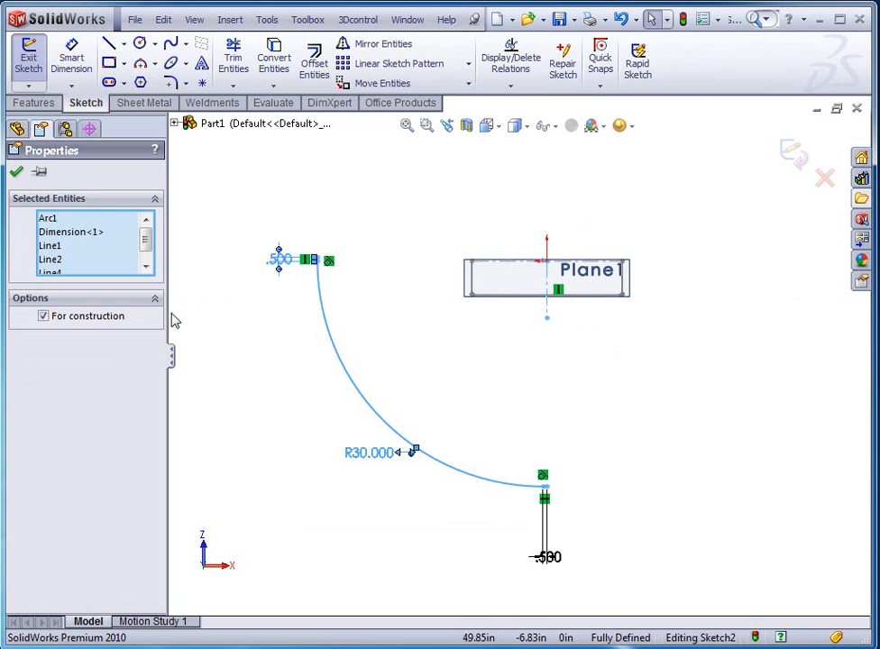
{"action": "left_click", "coordinate": [16, 172]}
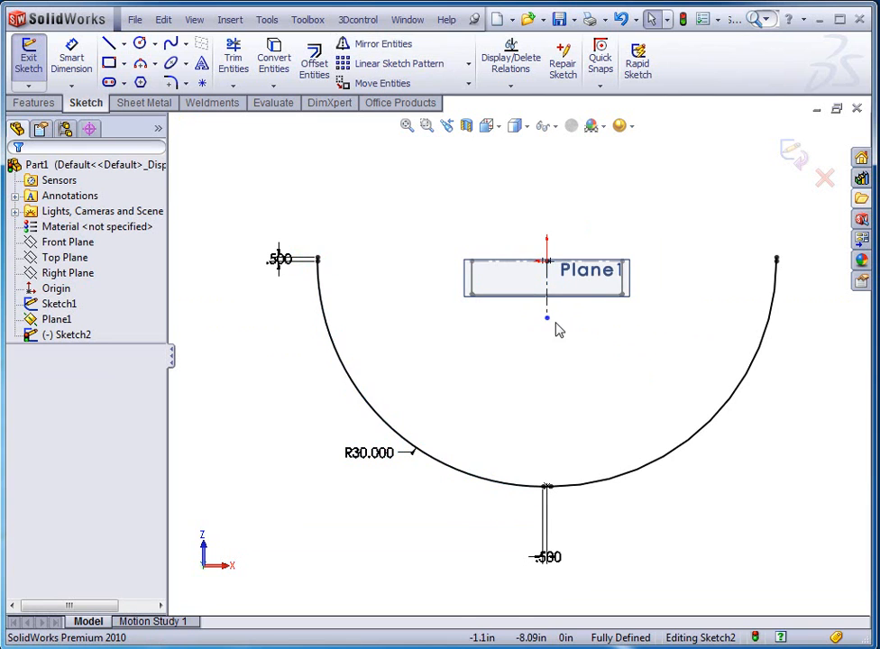
{"action": "mouse_move", "coordinate": [605, 371]}
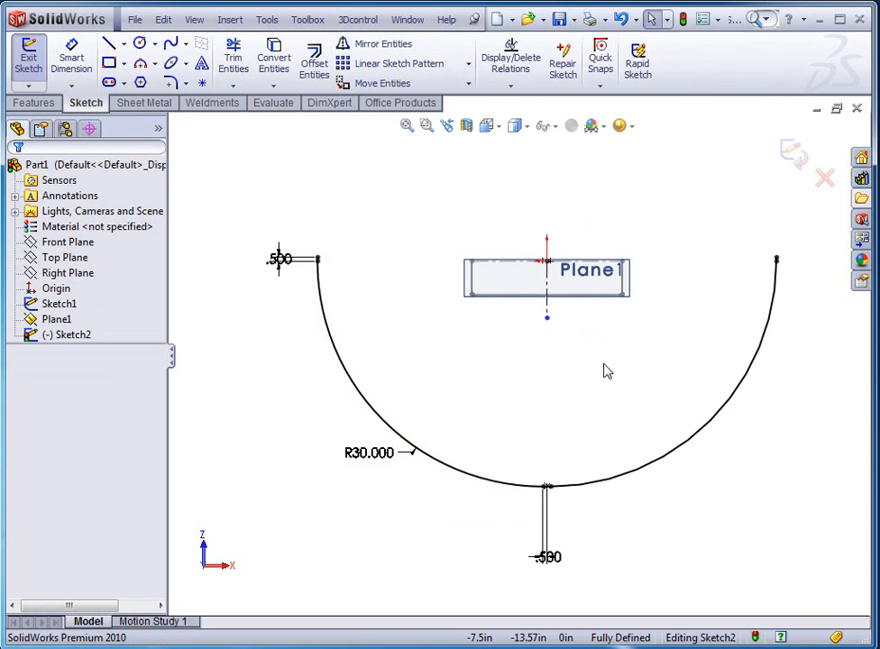
{"action": "mouse_move", "coordinate": [611, 389]}
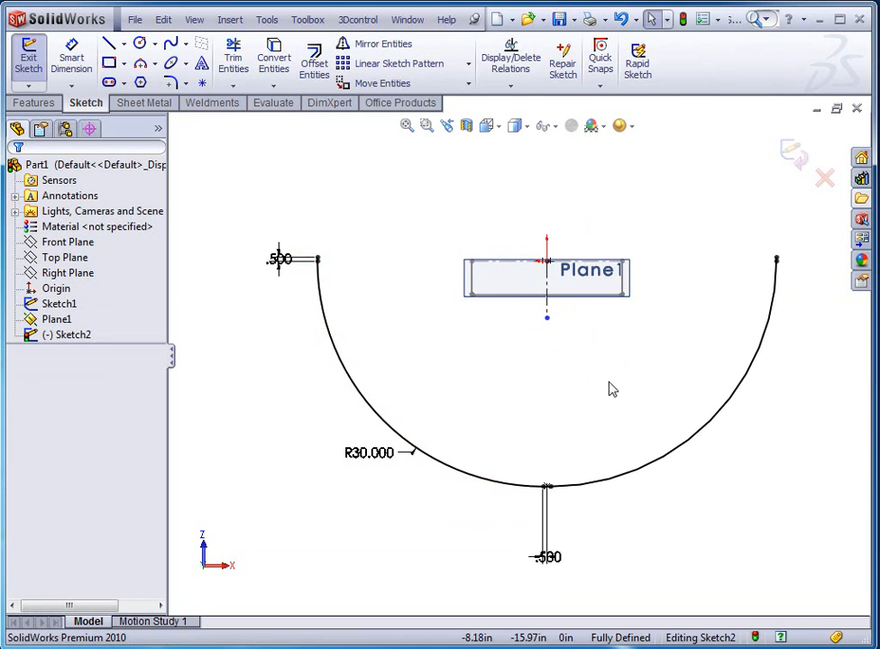
{"action": "mouse_move", "coordinate": [575, 580]}
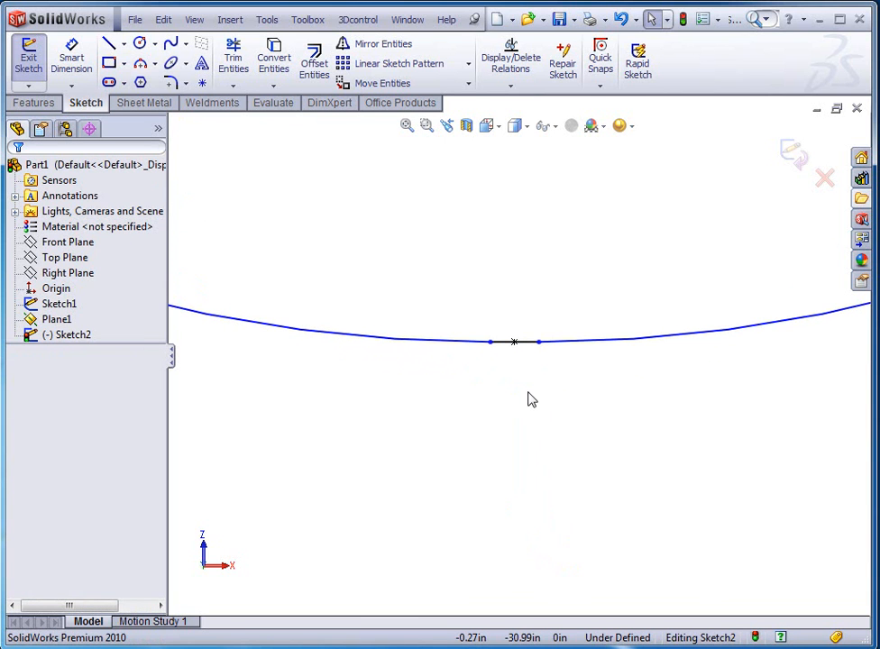
- Dimension the short bottom segment where the two halves meet and accept its value
{"action": "left_click", "coordinate": [72, 61]}
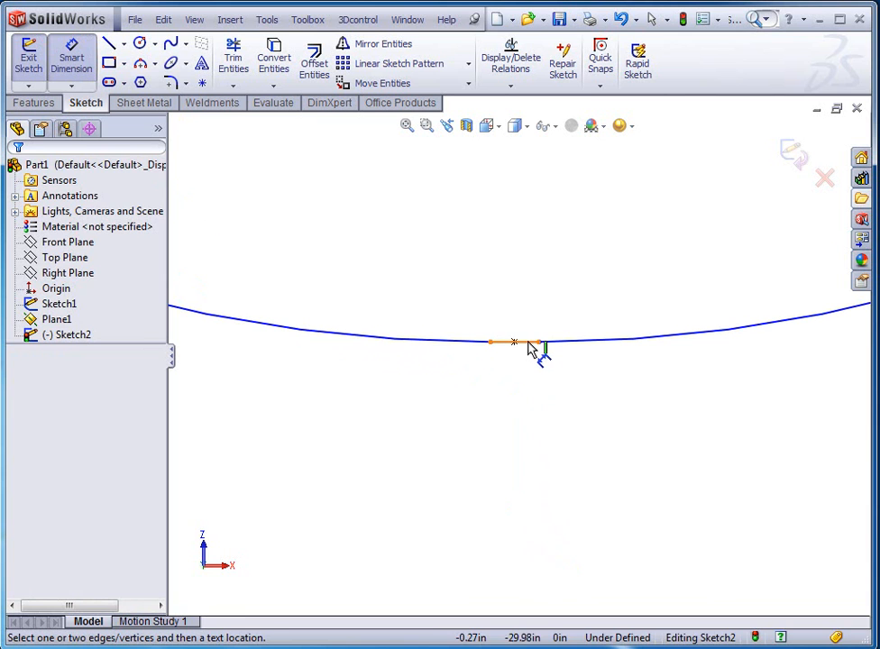
{"action": "left_click", "coordinate": [512, 411]}
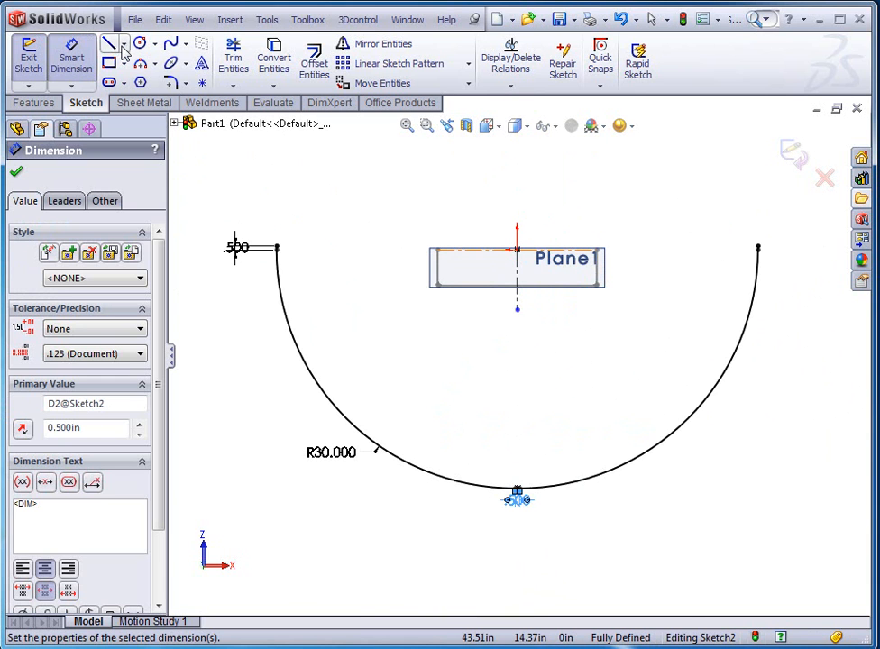
{"action": "left_click", "coordinate": [110, 43]}
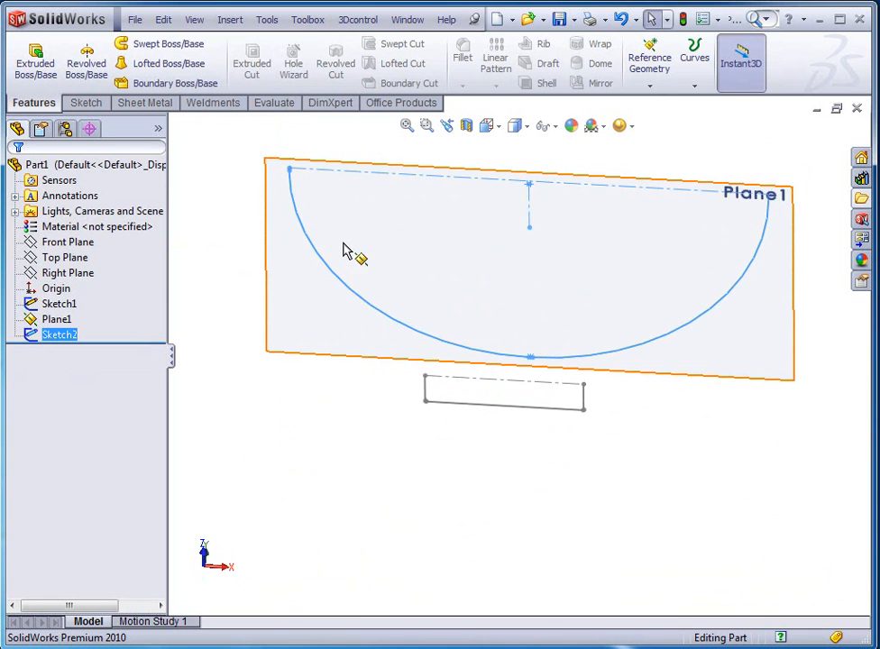
- Start a Lofted Bend with the line sketch and the arc sketch as its two profiles
{"action": "left_click", "coordinate": [144, 101]}
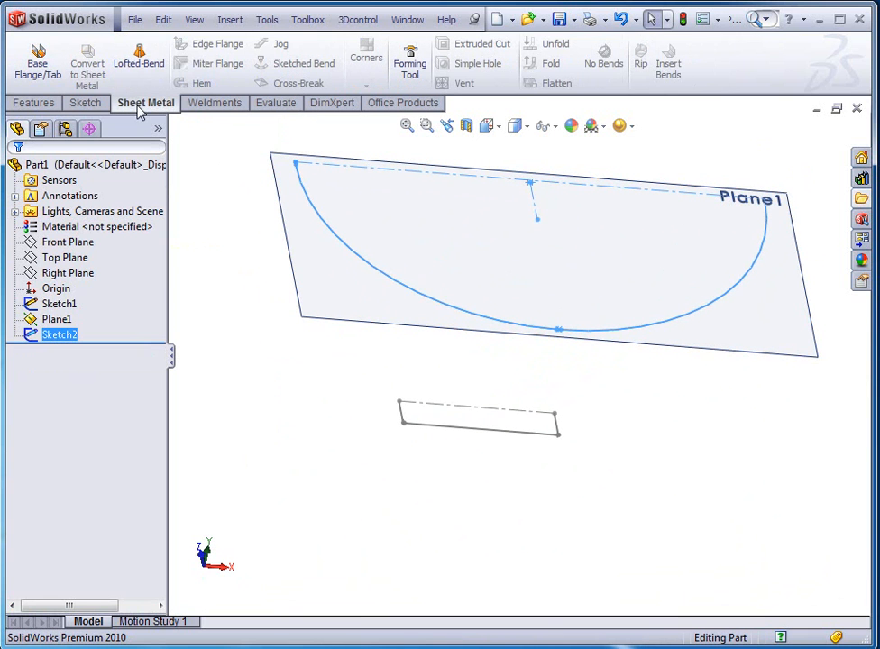
{"action": "left_click", "coordinate": [139, 62]}
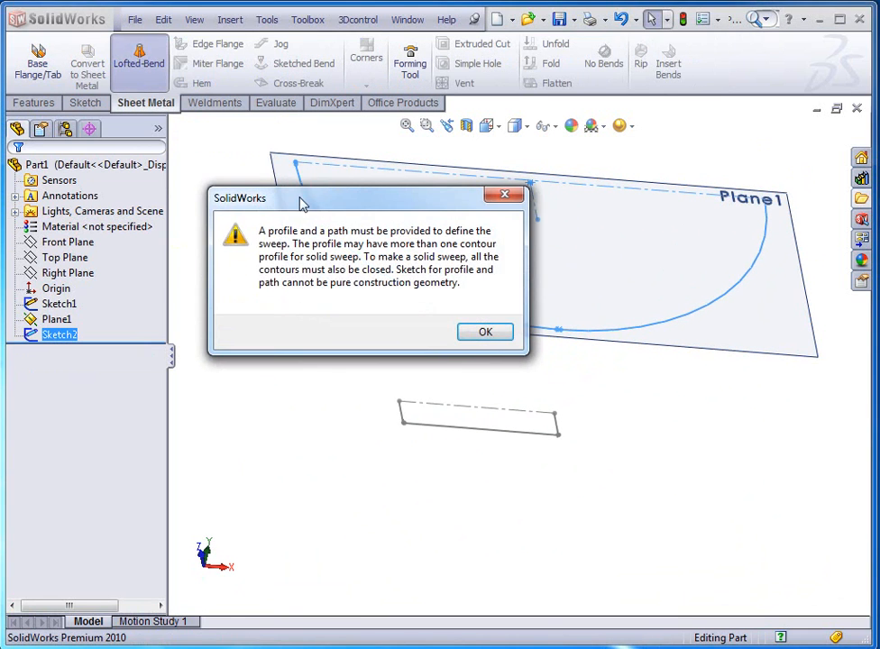
{"action": "left_click", "coordinate": [485, 331]}
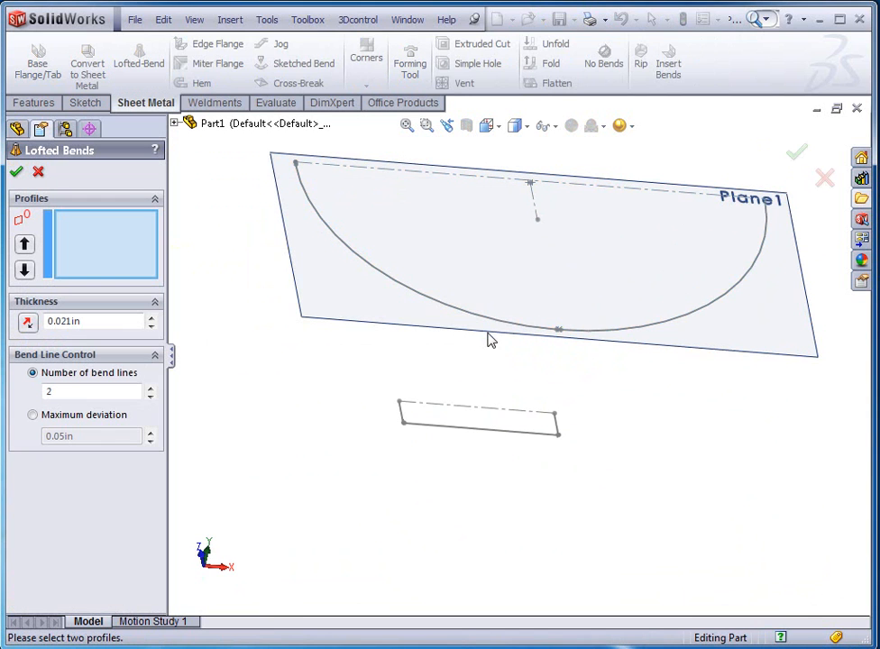
{"action": "mouse_move", "coordinate": [595, 429]}
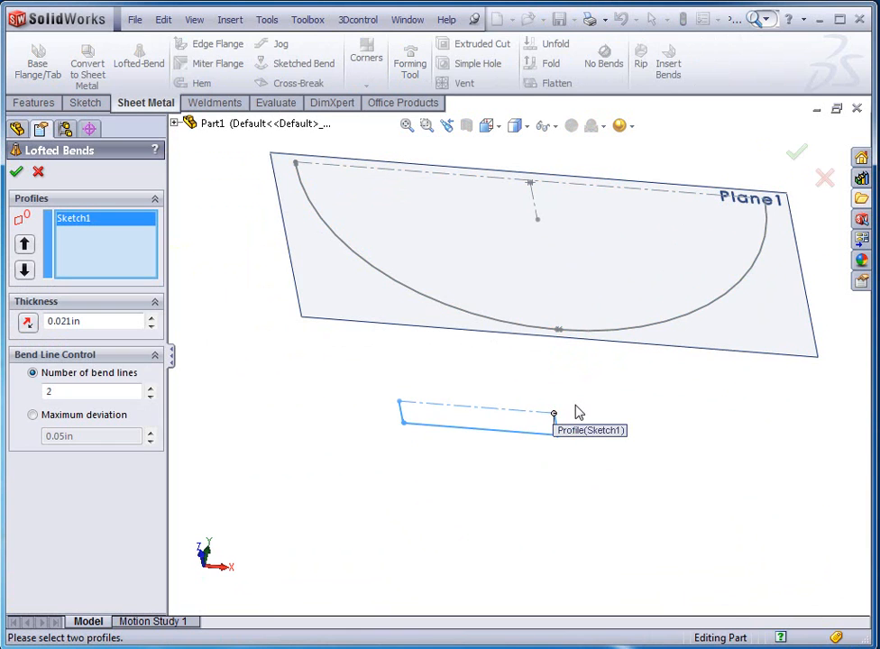
{"action": "mouse_move", "coordinate": [560, 418]}
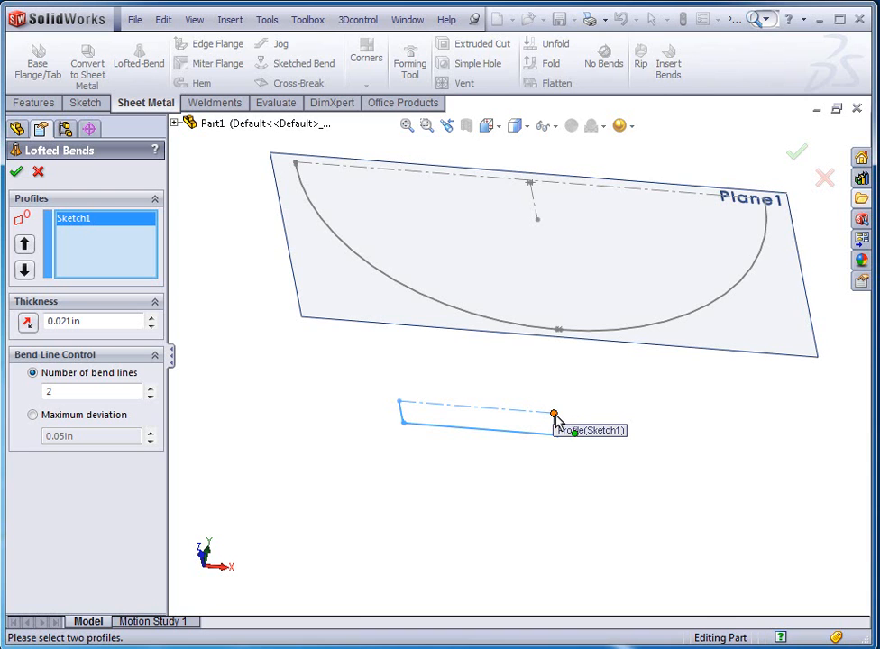
{"action": "mouse_move", "coordinate": [298, 166]}
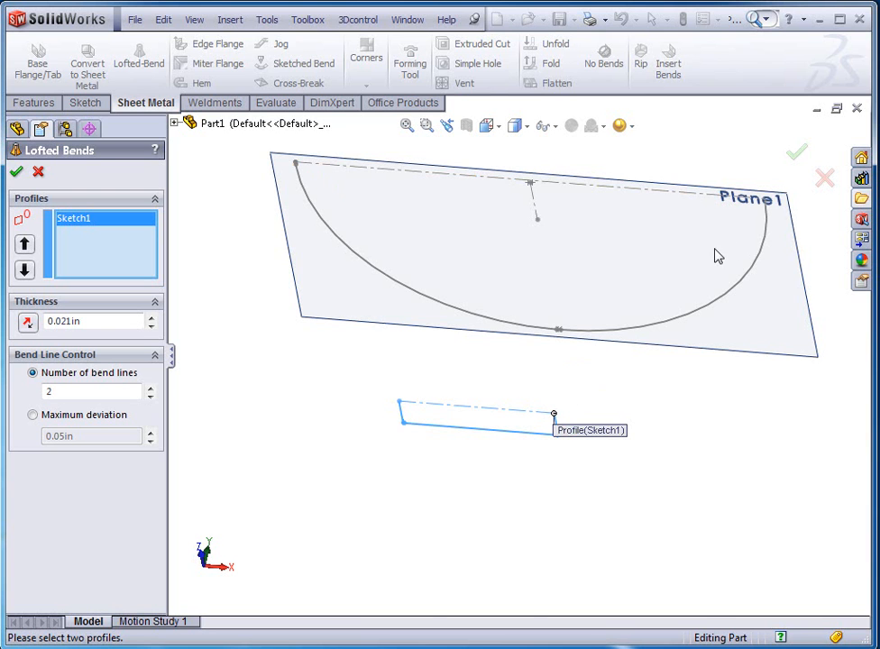
{"action": "scroll", "scroll_direction": "up", "scroll_amount": 3}
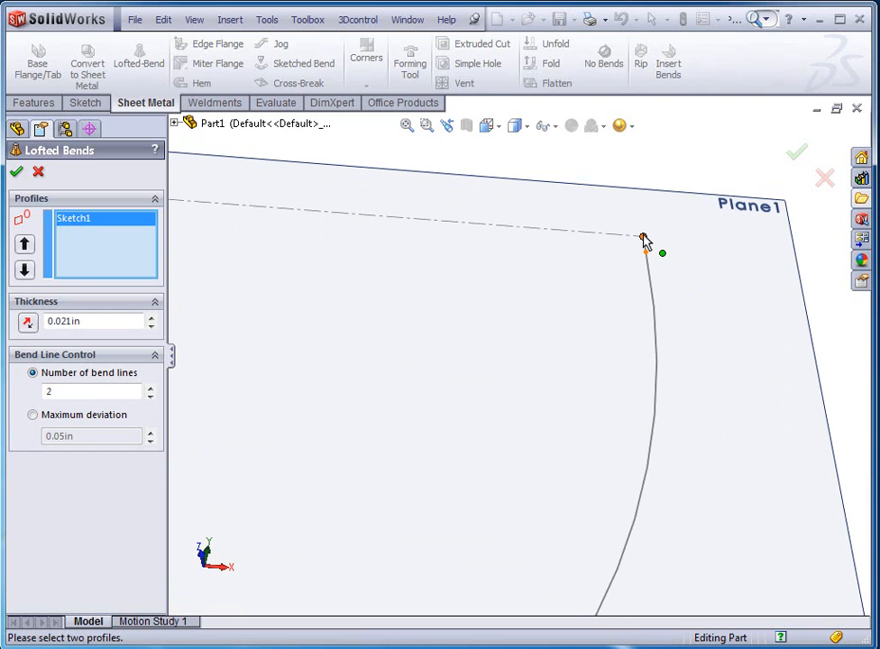
{"action": "left_click", "coordinate": [644, 236]}
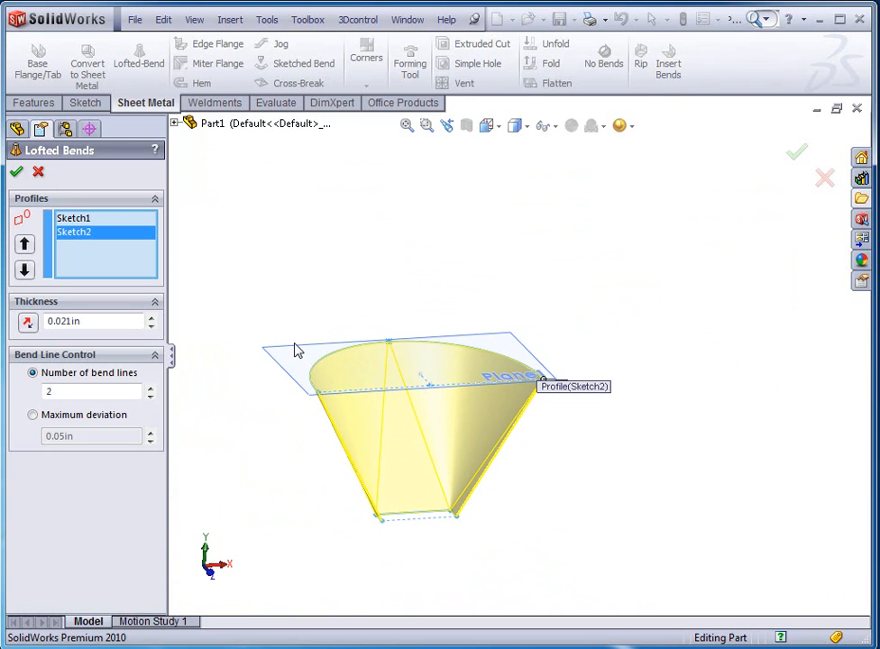
{"action": "mouse_move", "coordinate": [240, 350]}
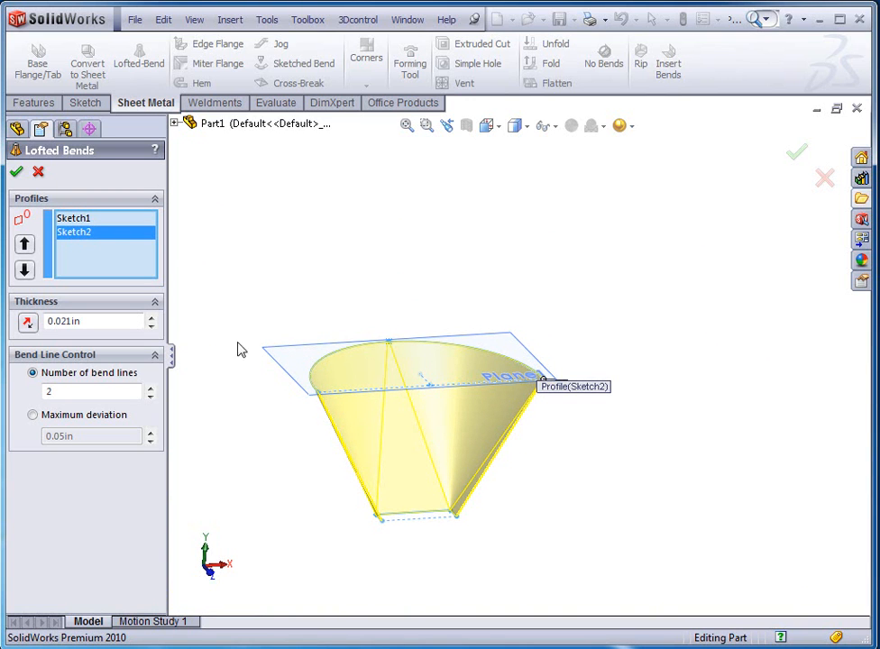
{"action": "mouse_move", "coordinate": [325, 334]}
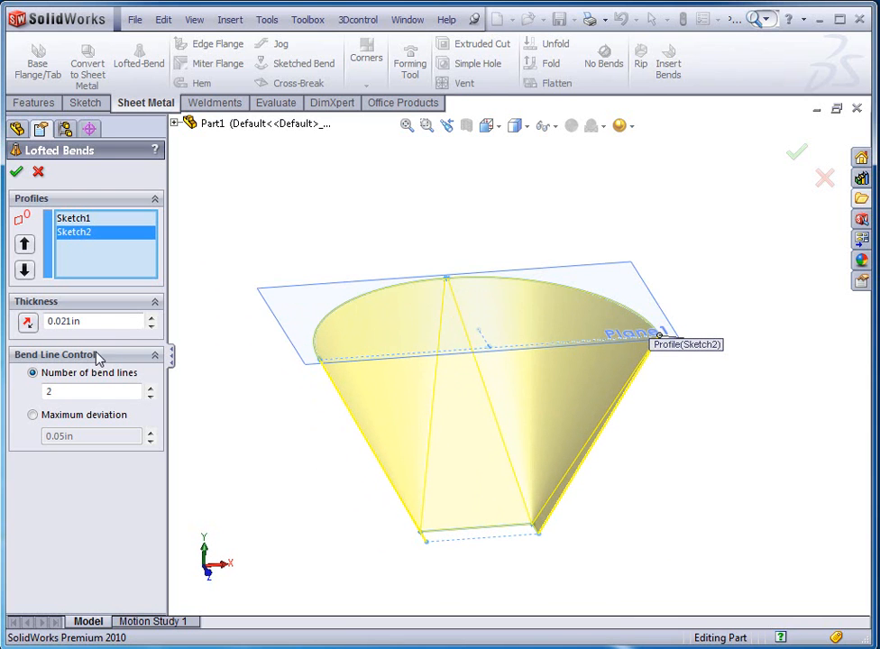
{"action": "mouse_move", "coordinate": [90, 393]}
{"action": "type", "text": "10"}
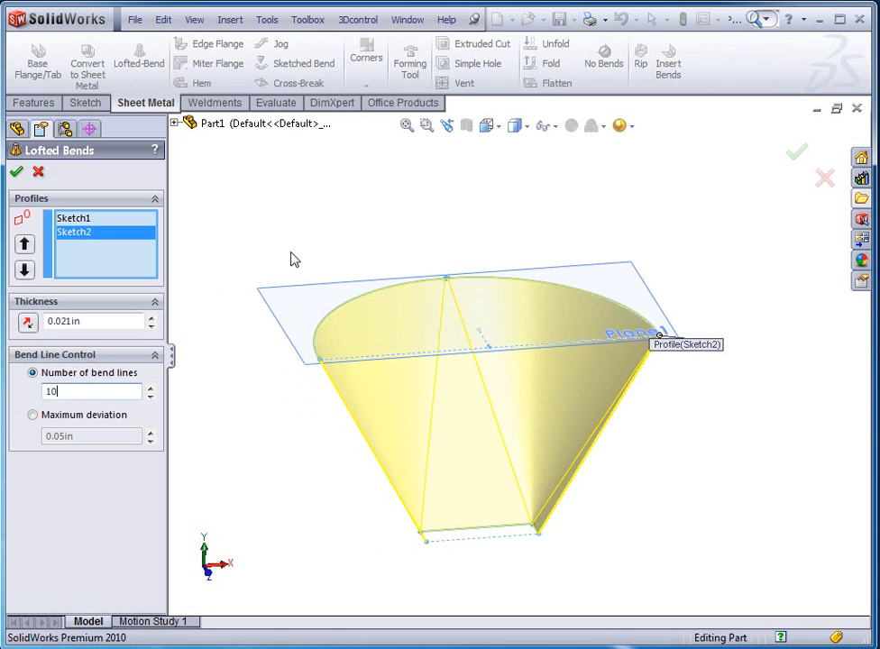
{"action": "mouse_move", "coordinate": [259, 206]}
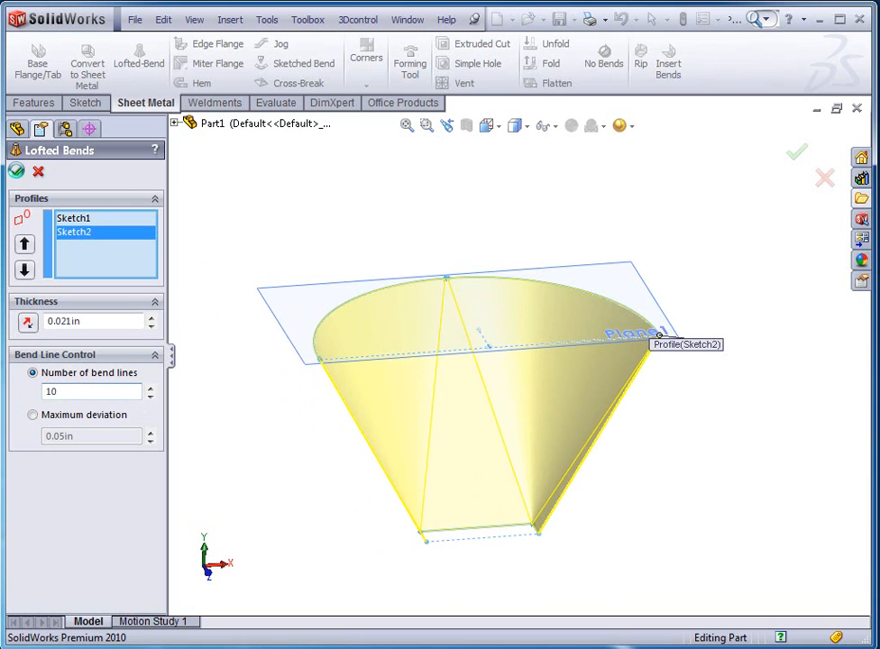
- Confirm the lofted bend with 10 bend lines, creating Lofted Bends1 and Flat-Pattern1
{"action": "left_click", "coordinate": [797, 151]}
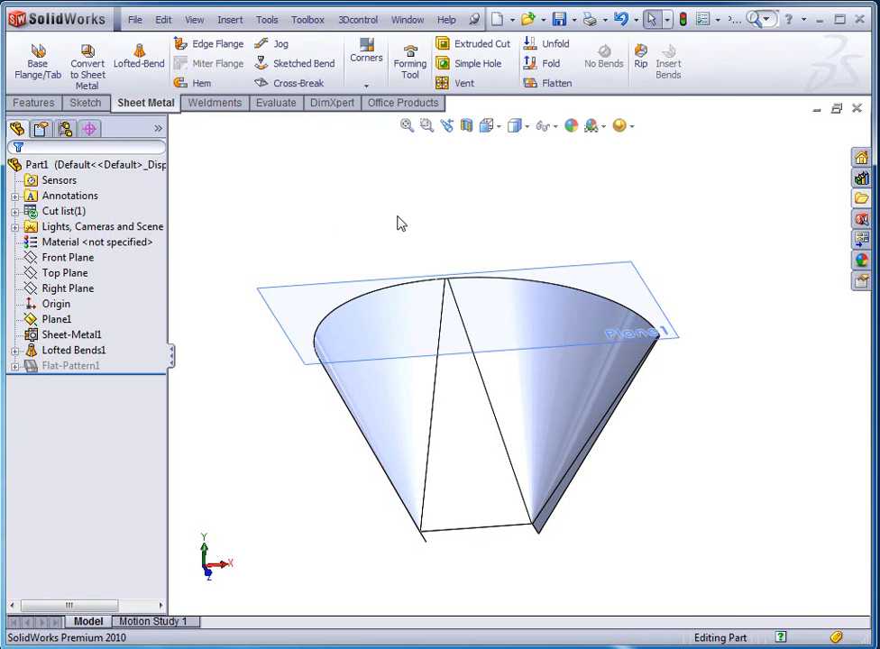
- Hide Plane1, flatten the transition to show its bend lines, then fold it back up
{"action": "right_click", "coordinate": [450, 315]}
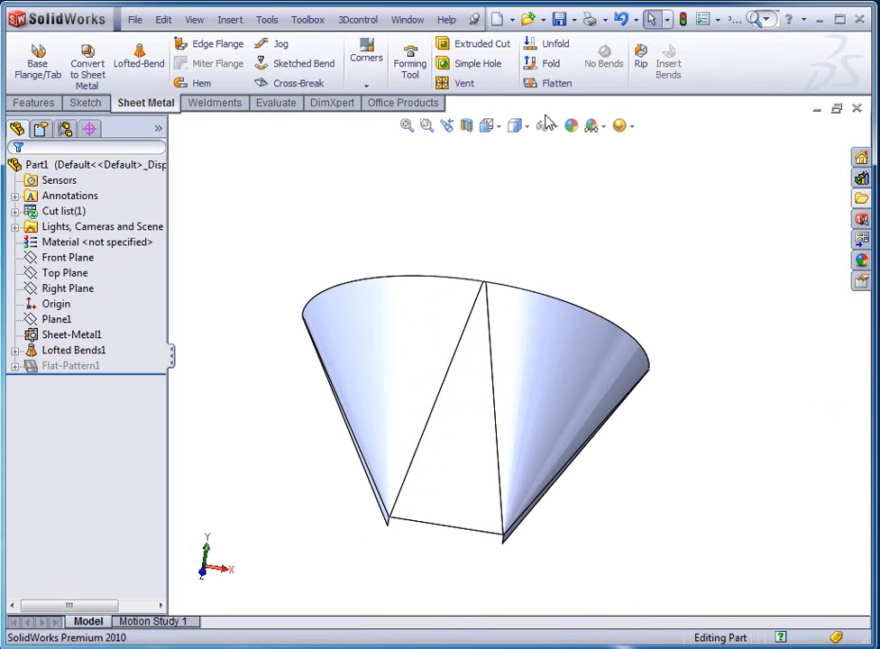
{"action": "left_click", "coordinate": [555, 83]}
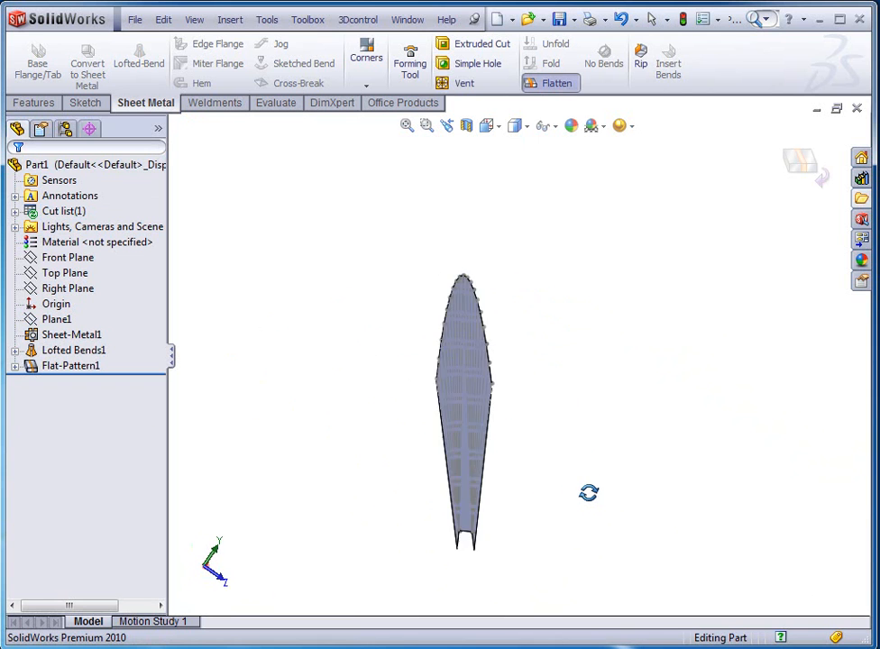
{"action": "left_click", "coordinate": [555, 83]}
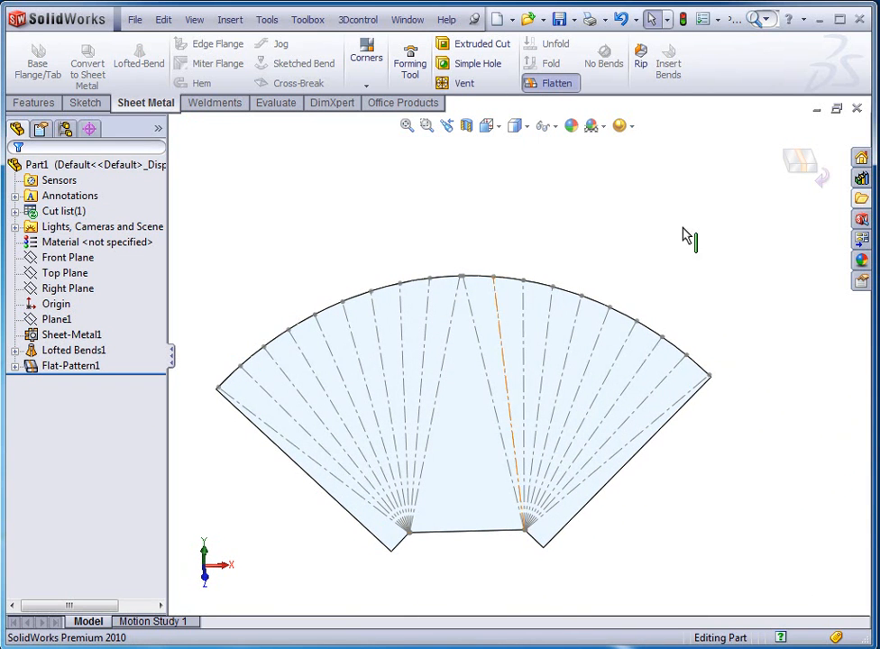
{"action": "left_click", "coordinate": [555, 83]}
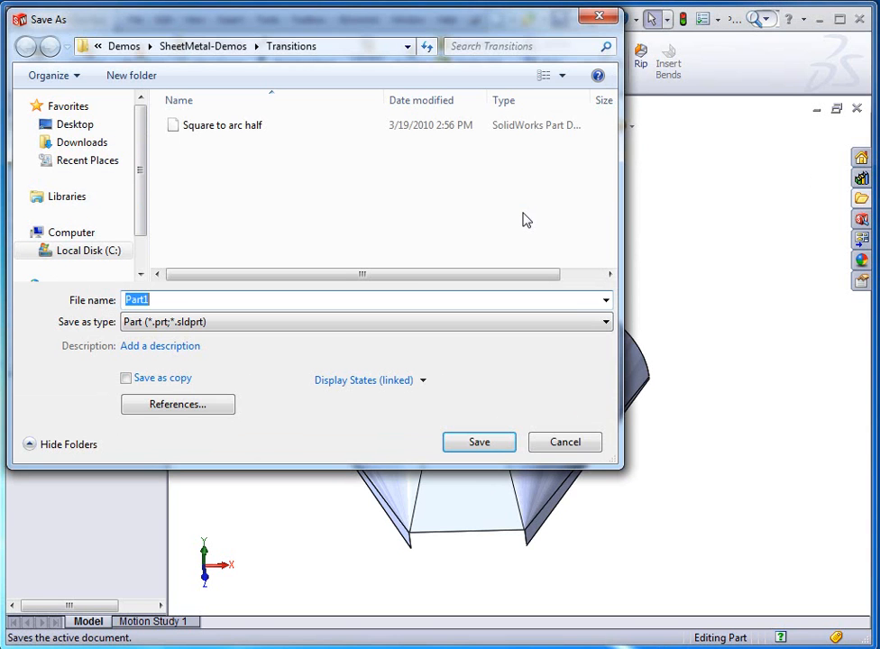
- Save the part as 'Half' in the Transitions folder and start a new B-size drawing
{"action": "scroll", "scroll_direction": "down", "scroll_amount": 3}
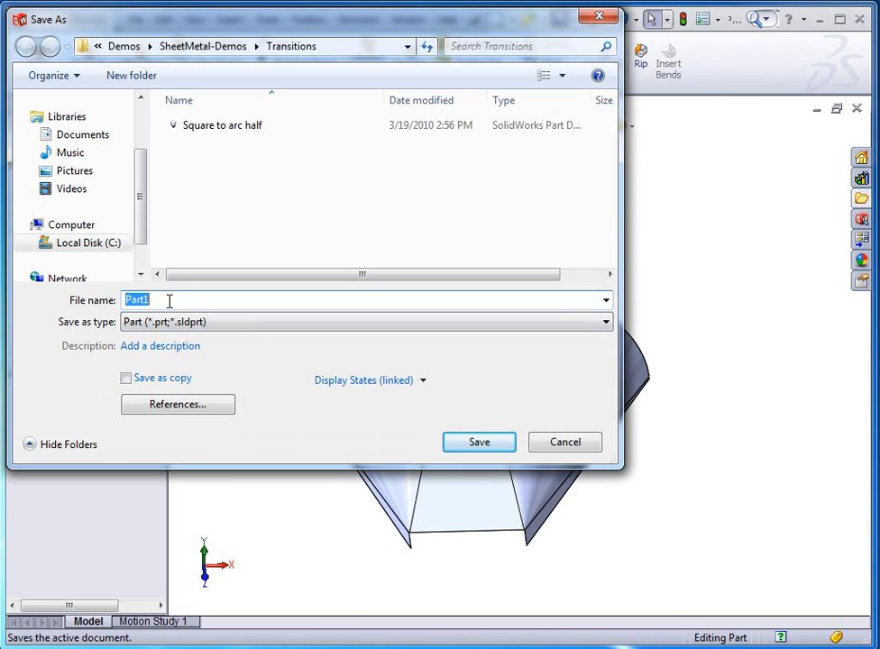
{"action": "left_click", "coordinate": [480, 441]}
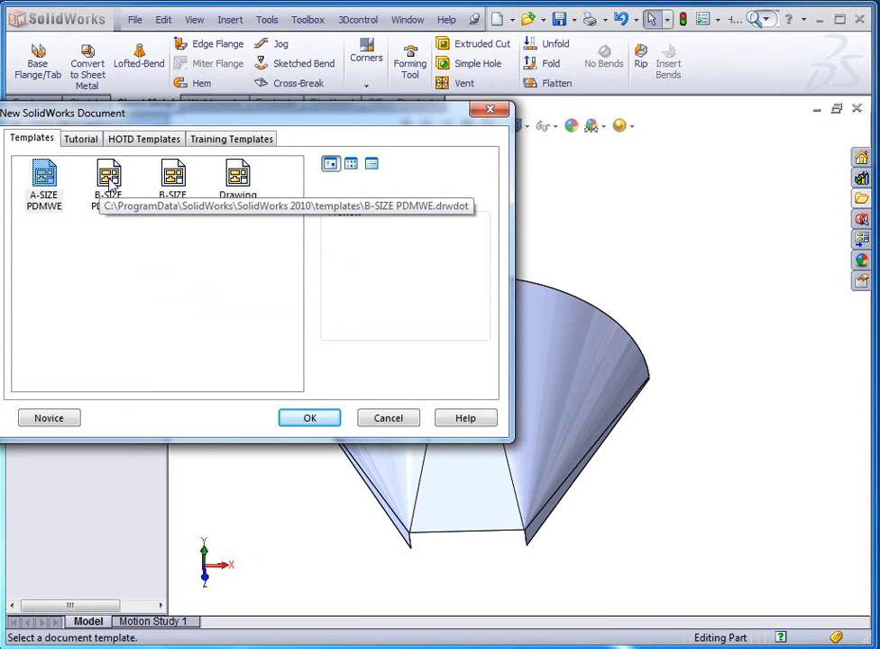
{"action": "left_click", "coordinate": [47, 181]}
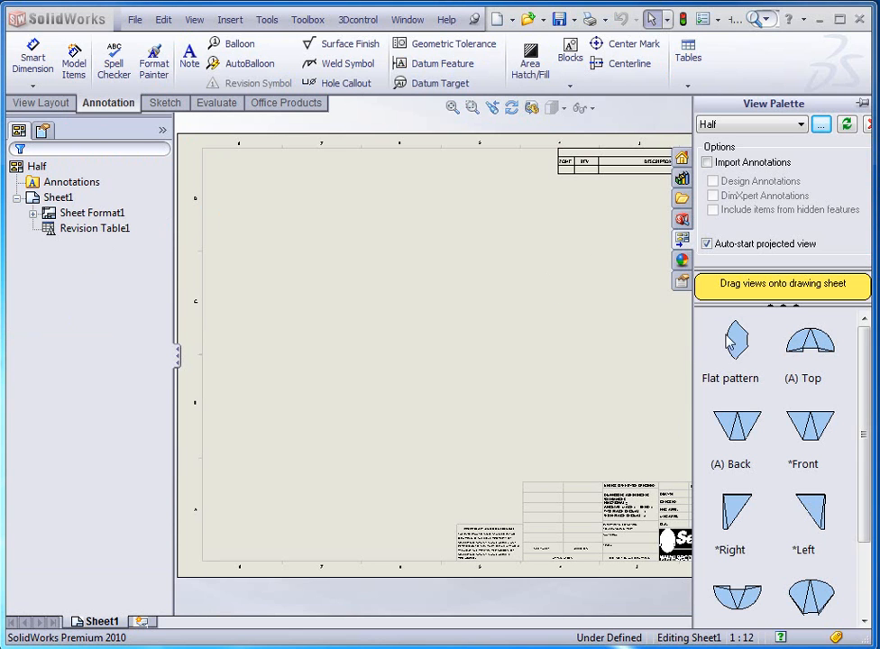
{"action": "mouse_move", "coordinate": [739, 356]}
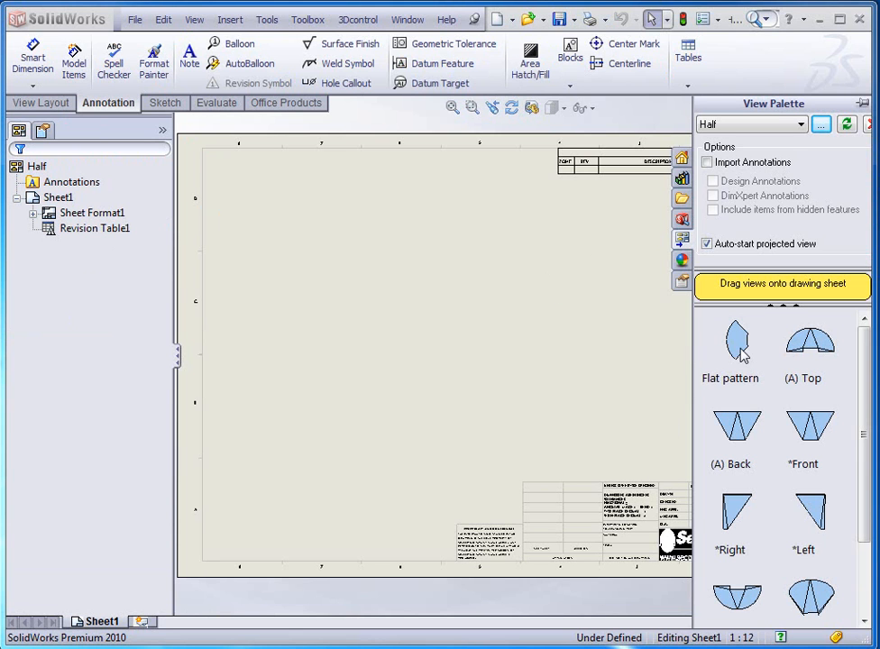
- Place the Half flat-pattern view on the sheet, rotated 270 degrees with a custom scale
{"action": "left_click_drag", "start_coordinate": [735, 343], "coordinate": [441, 351]}
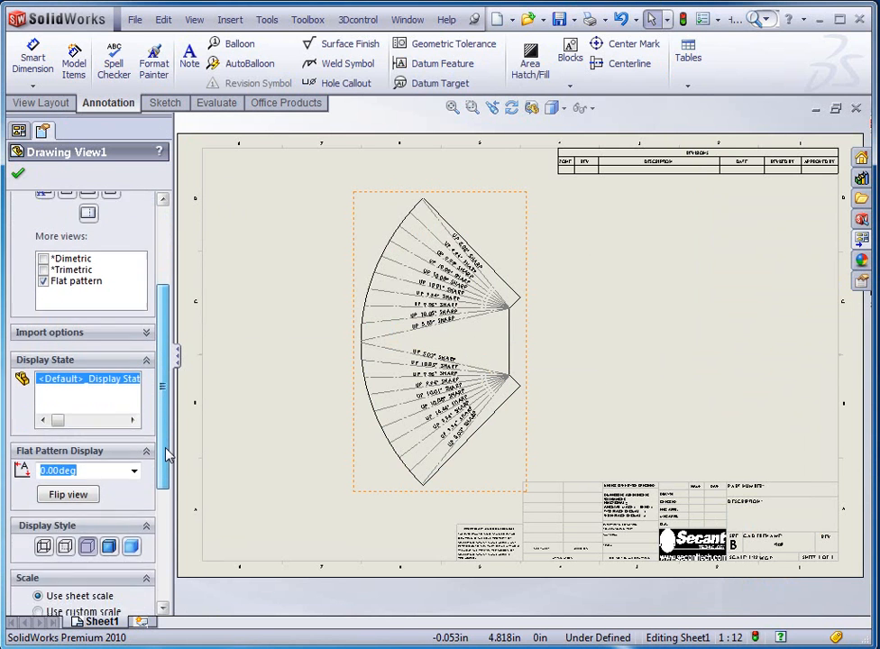
{"action": "scroll", "scroll_direction": "down", "scroll_amount": 3}
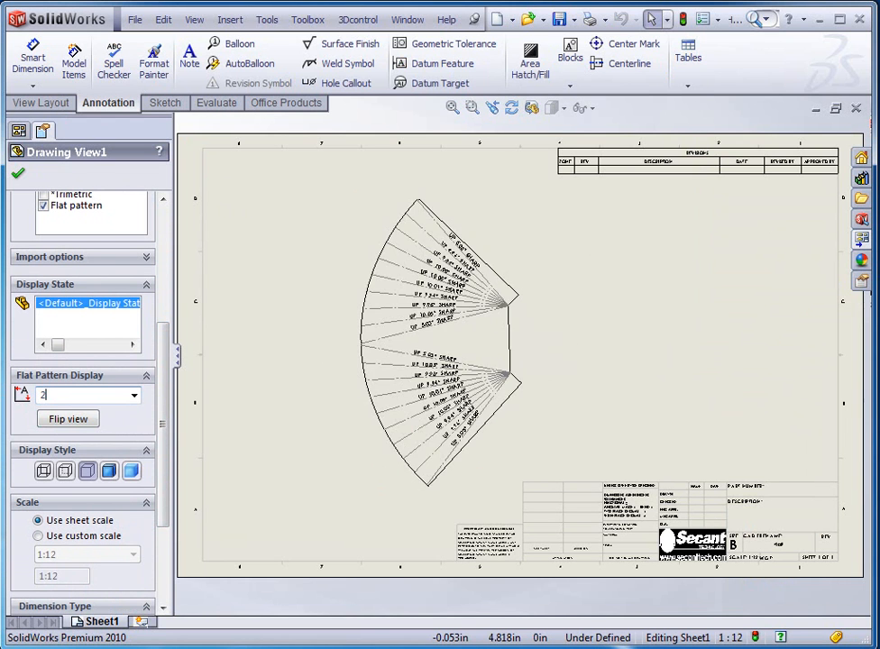
{"action": "type", "text": "270.00deg"}
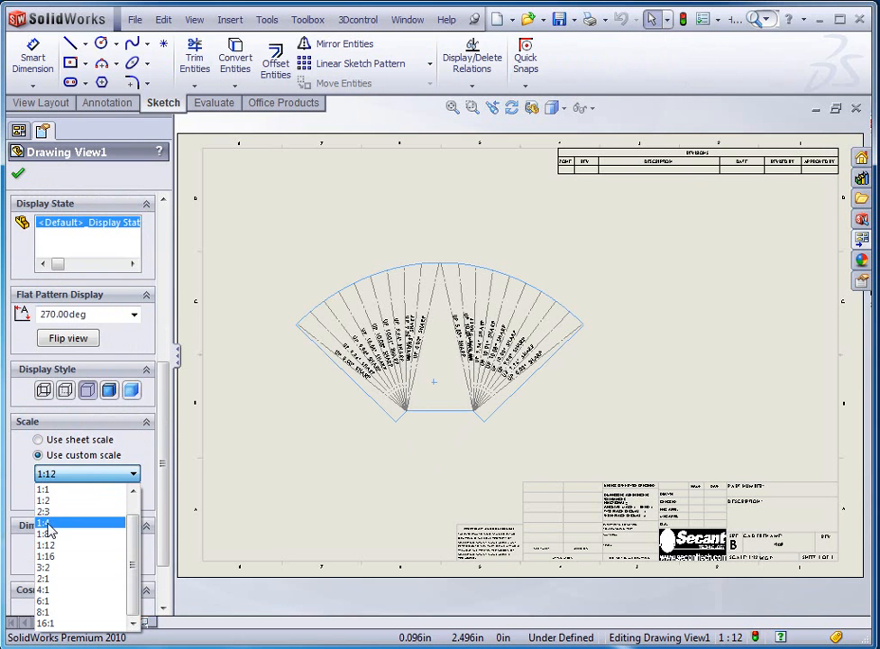
{"action": "left_click", "coordinate": [43, 533]}
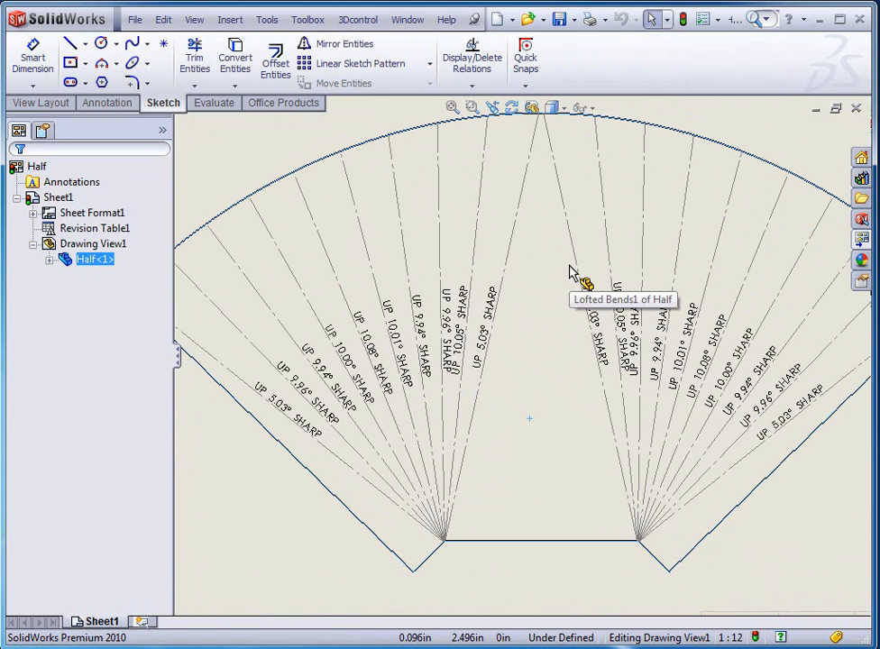
{"action": "mouse_move", "coordinate": [298, 441]}
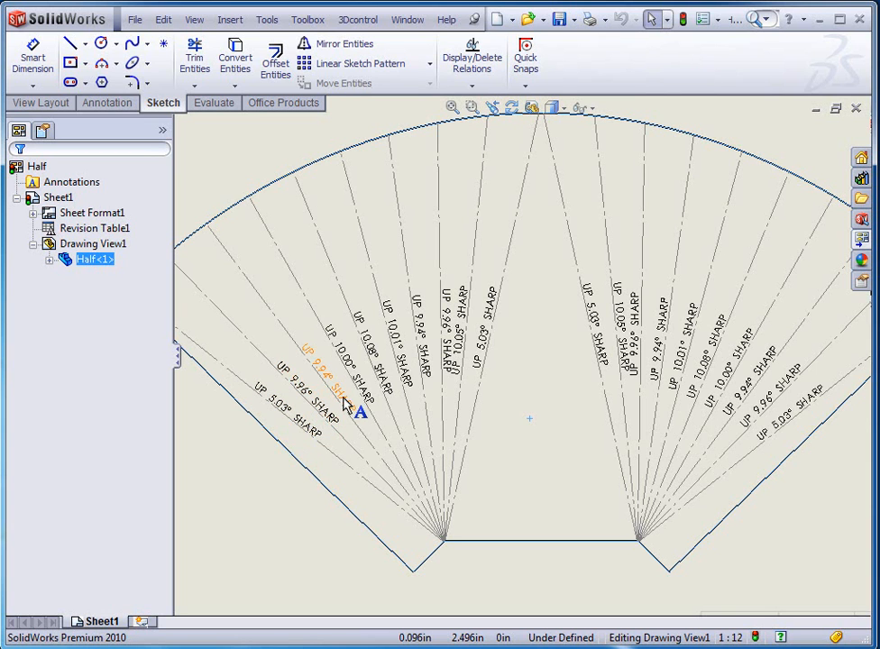
{"action": "mouse_move", "coordinate": [378, 400]}
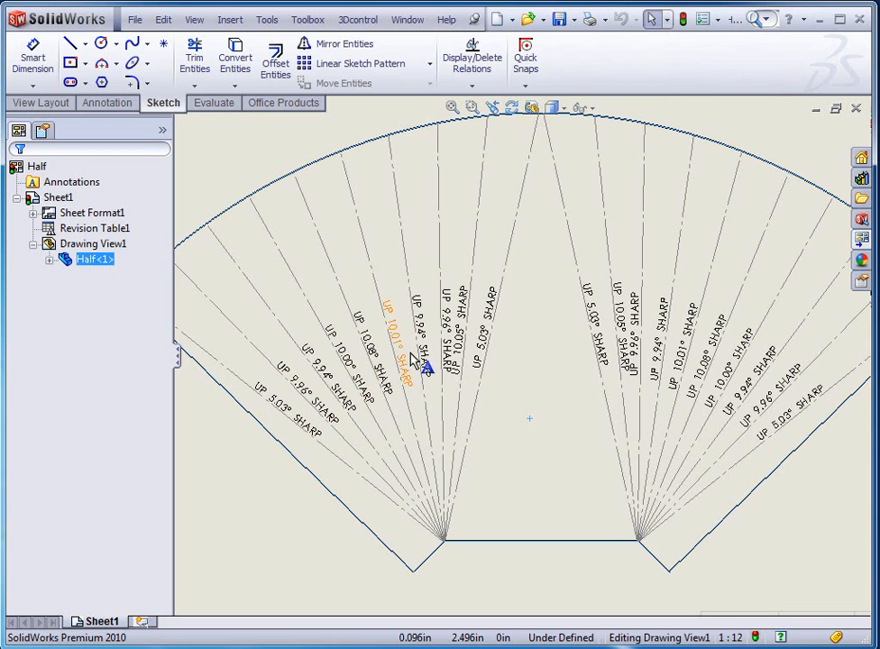
{"action": "mouse_move", "coordinate": [502, 373]}
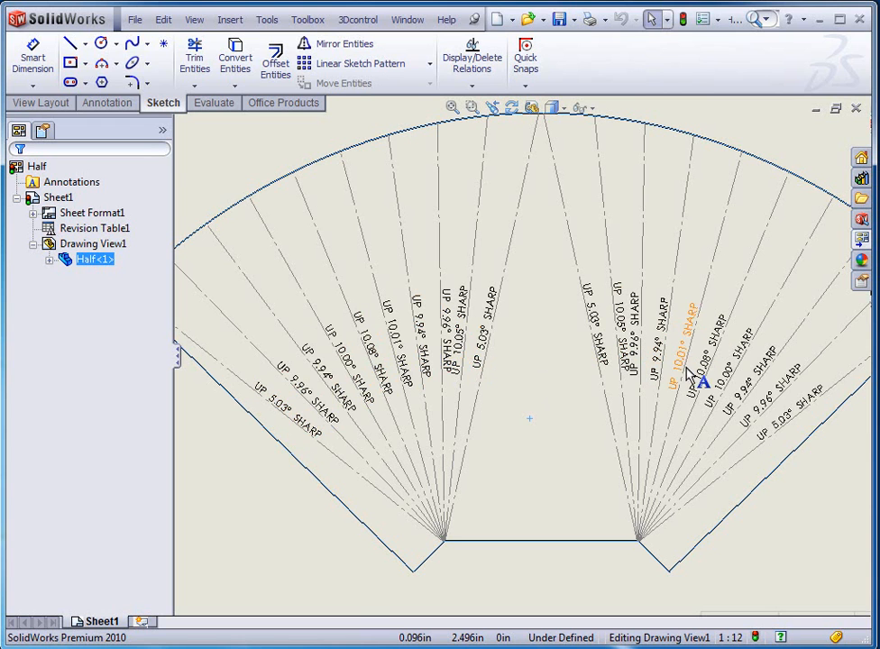
{"action": "mouse_move", "coordinate": [802, 441]}
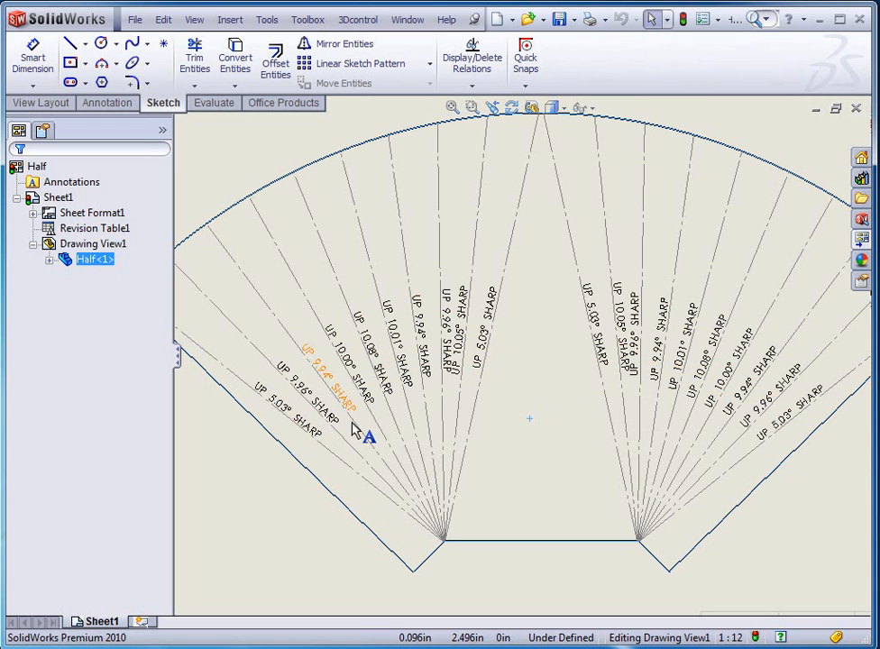
{"action": "mouse_move", "coordinate": [478, 414]}
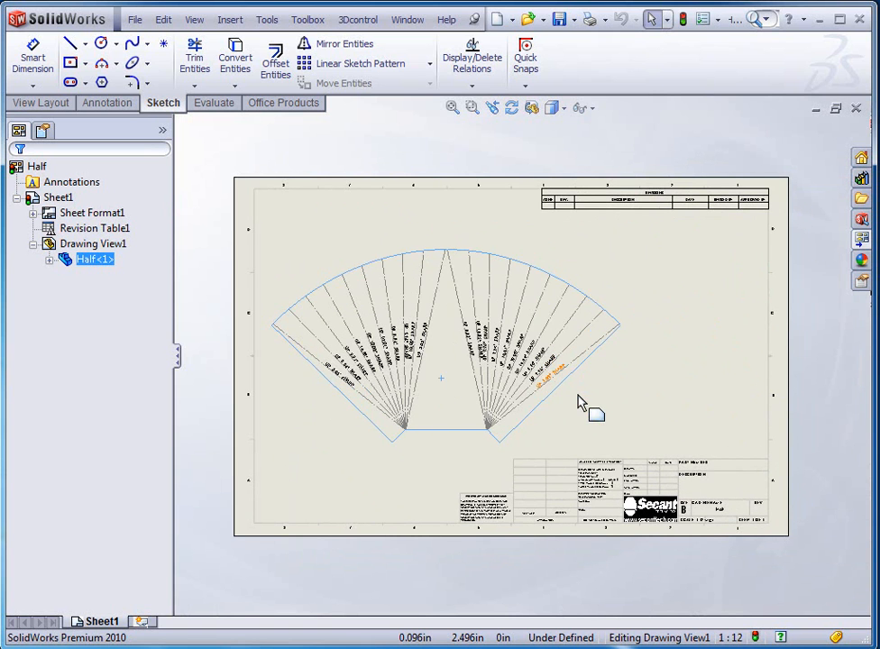
{"action": "mouse_move", "coordinate": [580, 400]}
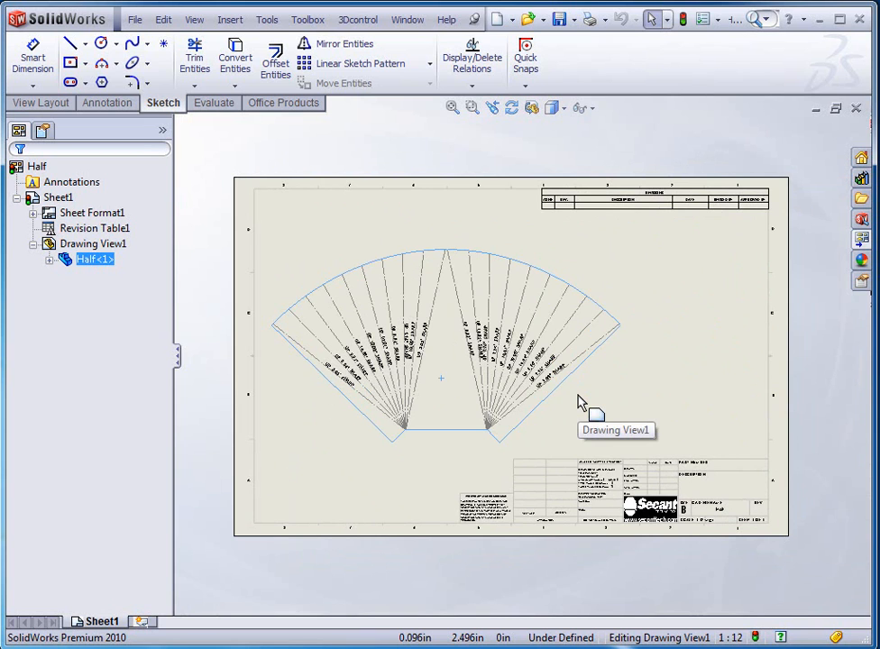
{"action": "mouse_move", "coordinate": [584, 402]}
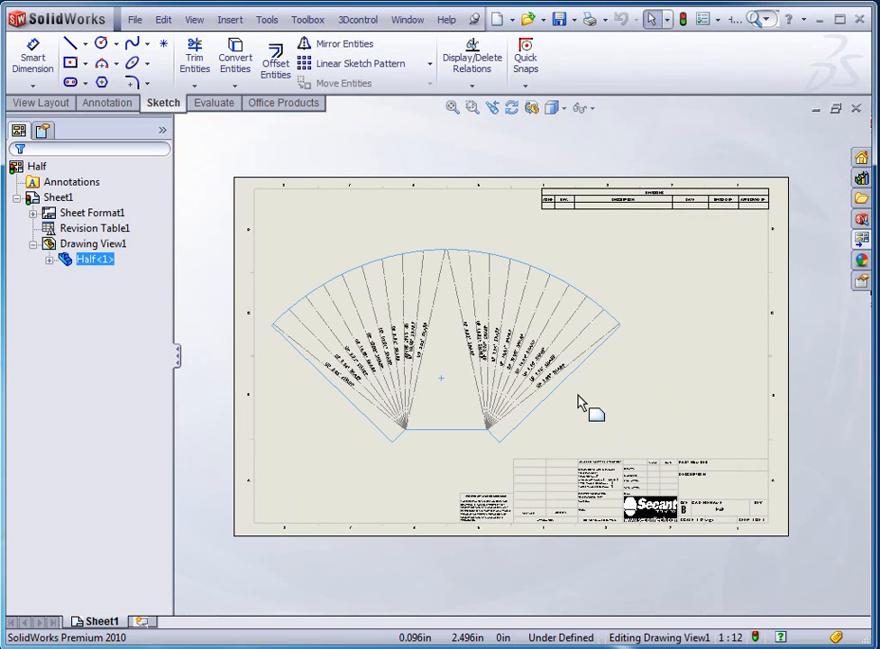